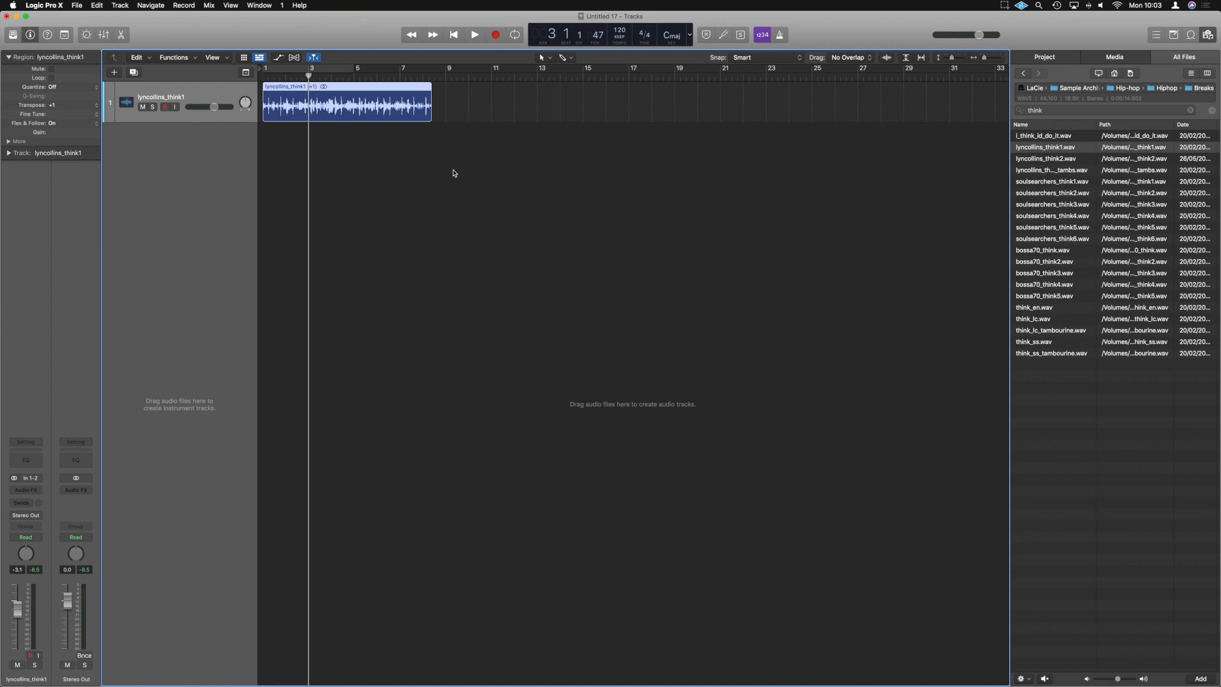
pyautogui.moveTo(371, 31)
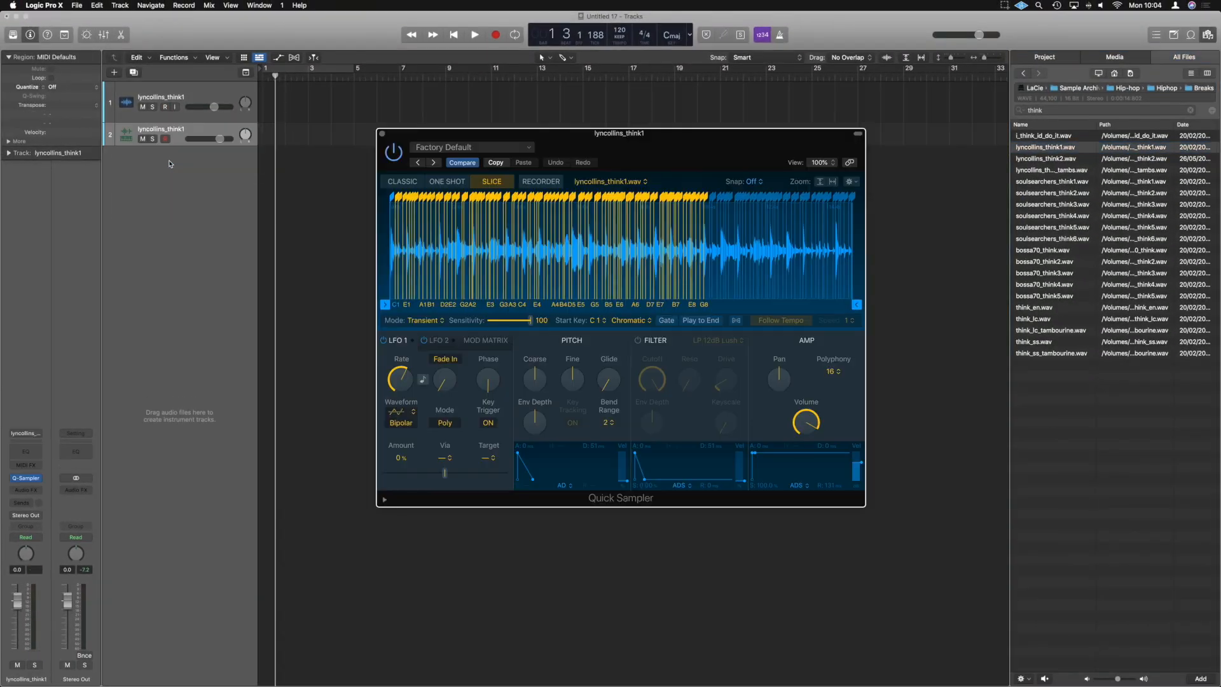
pyautogui.moveTo(168, 164)
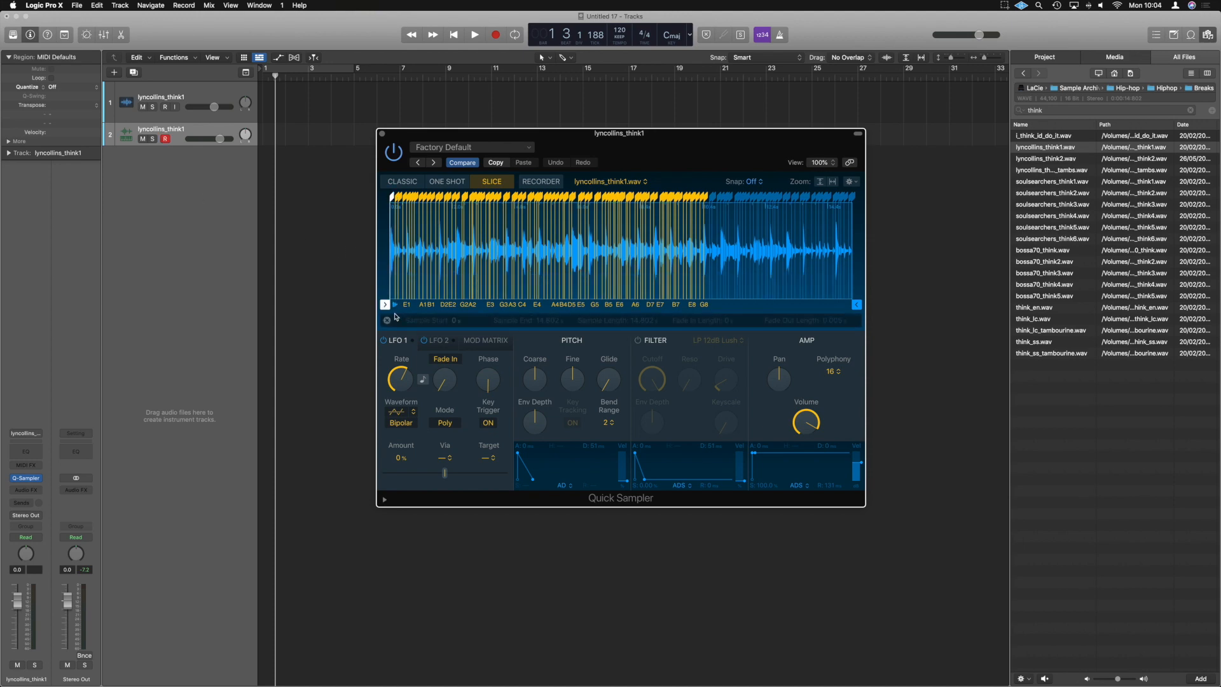
pyautogui.click(384, 304)
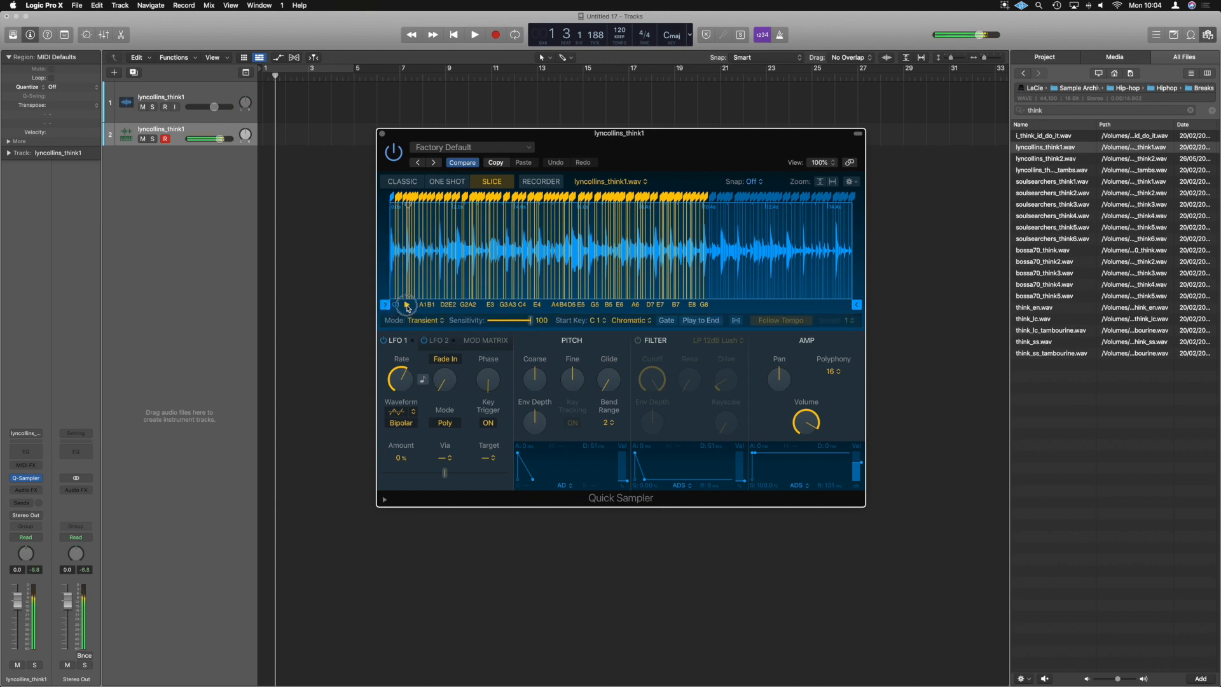
pyautogui.click(405, 304)
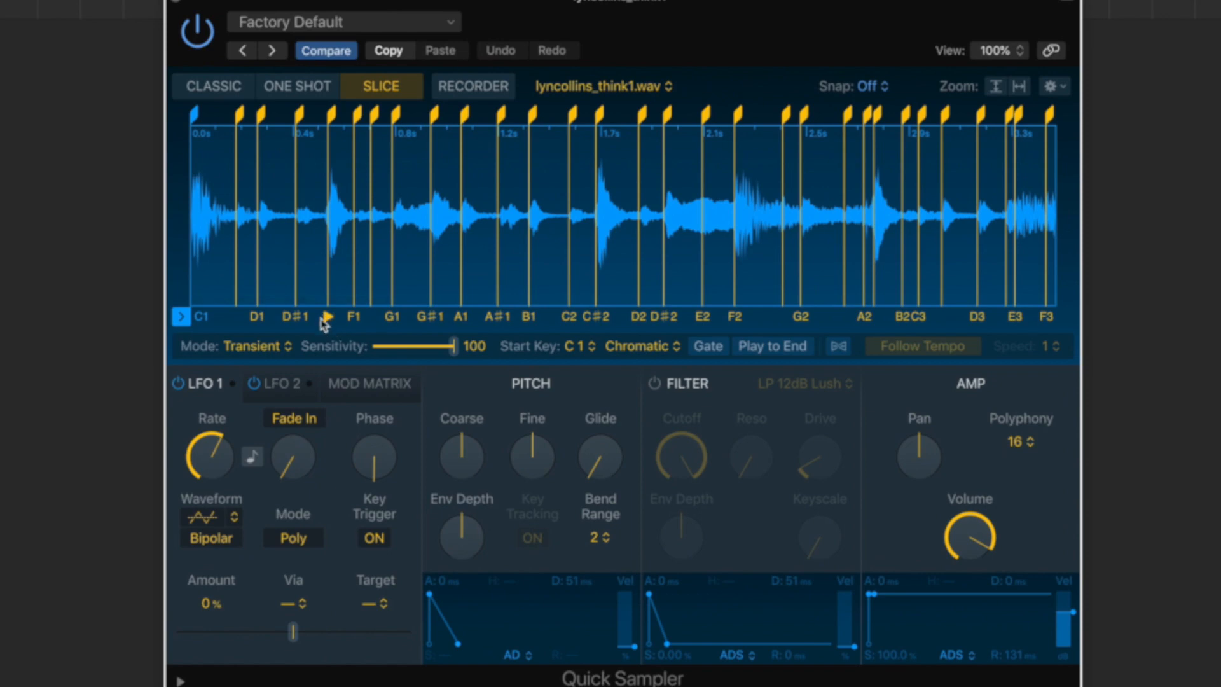
pyautogui.moveTo(327, 323)
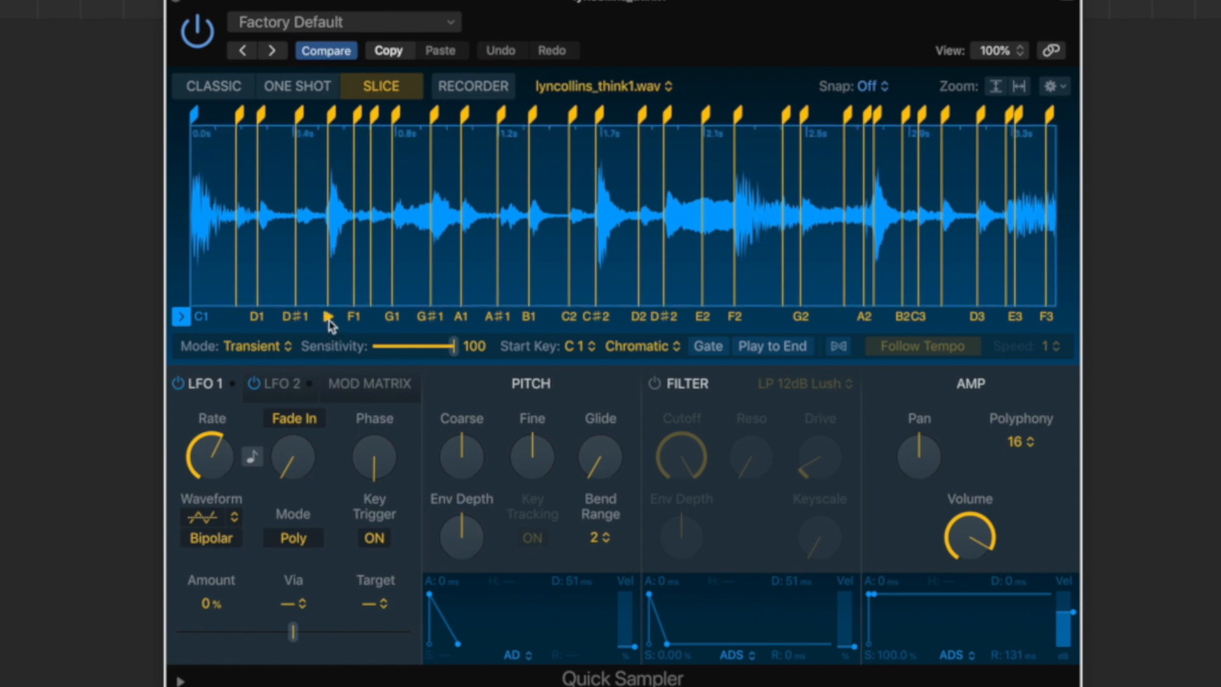
pyautogui.click(502, 319)
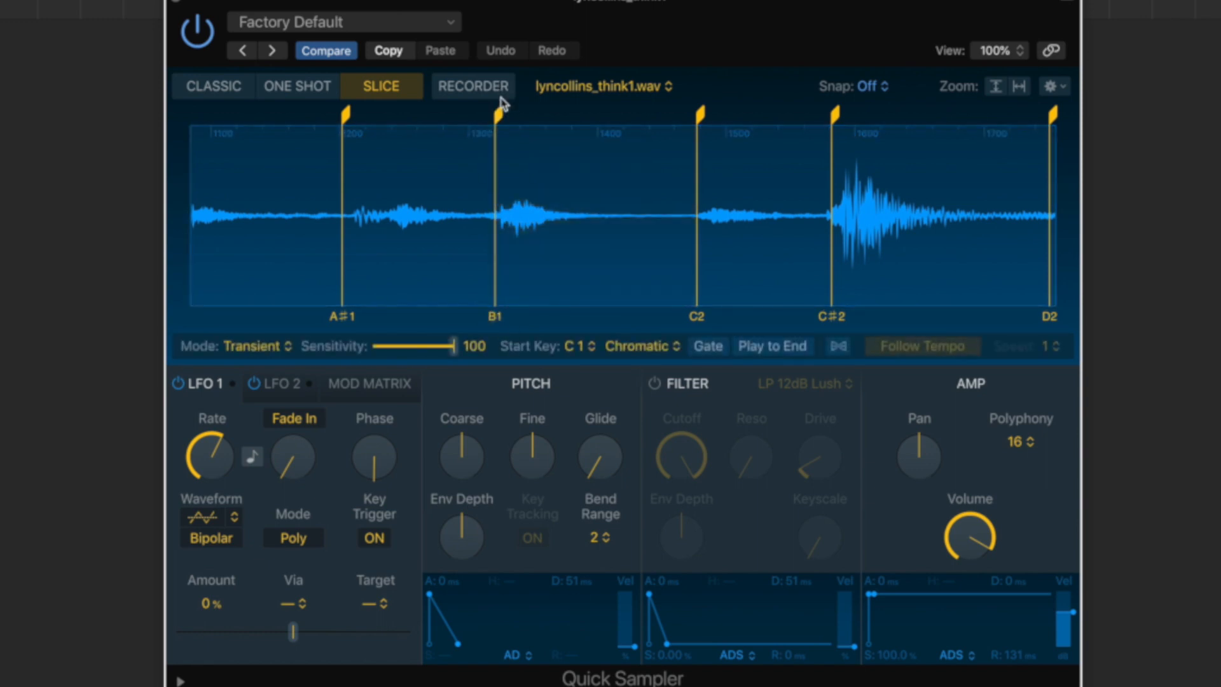
# Reposition slice markers and set Quick Sampler's slice Snap from Off to Zero-X.
pyautogui.click(496, 117)
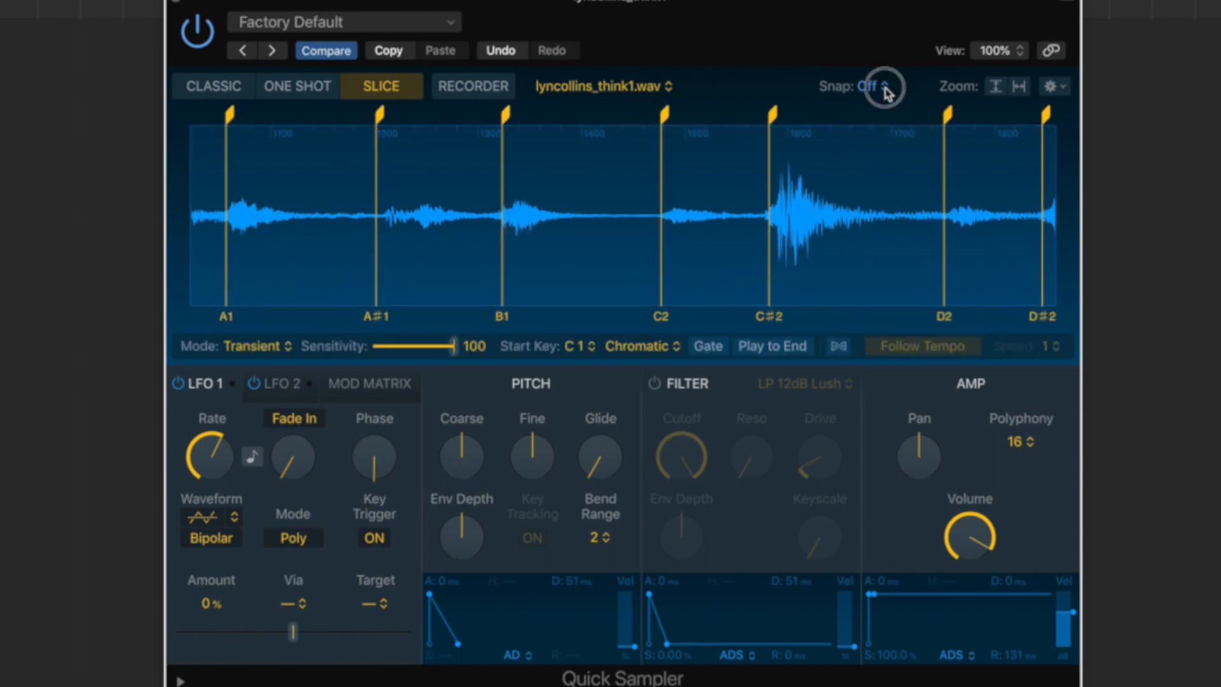
pyautogui.click(877, 86)
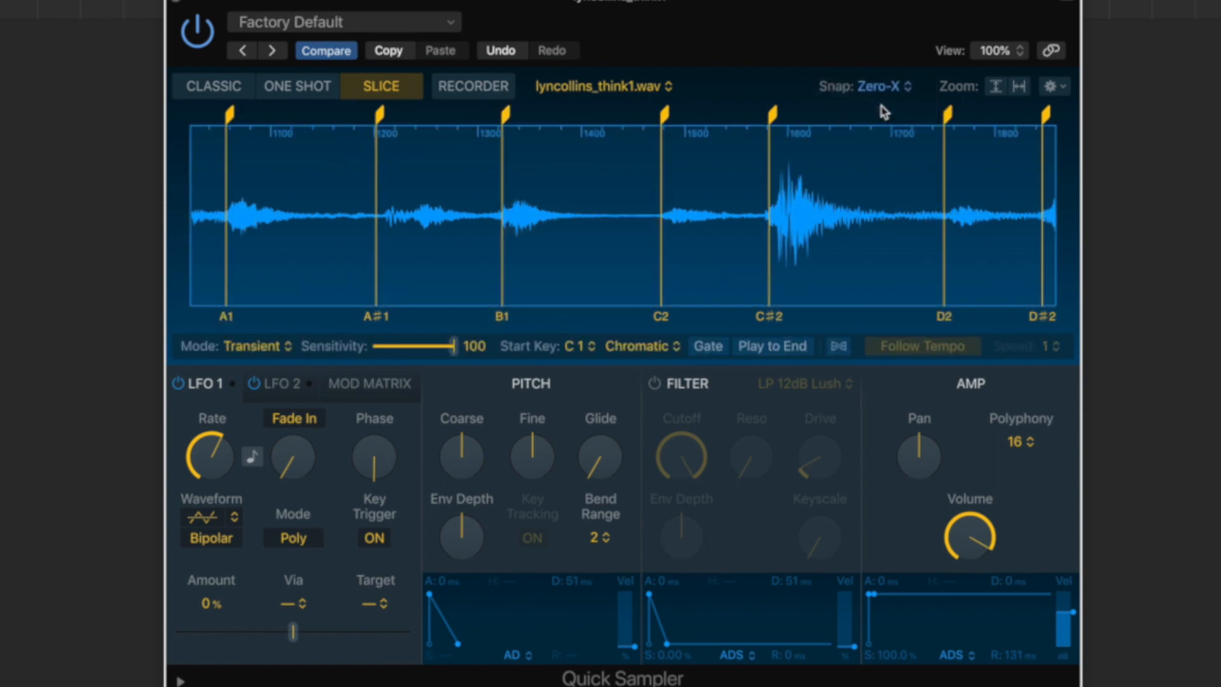
pyautogui.click(462, 121)
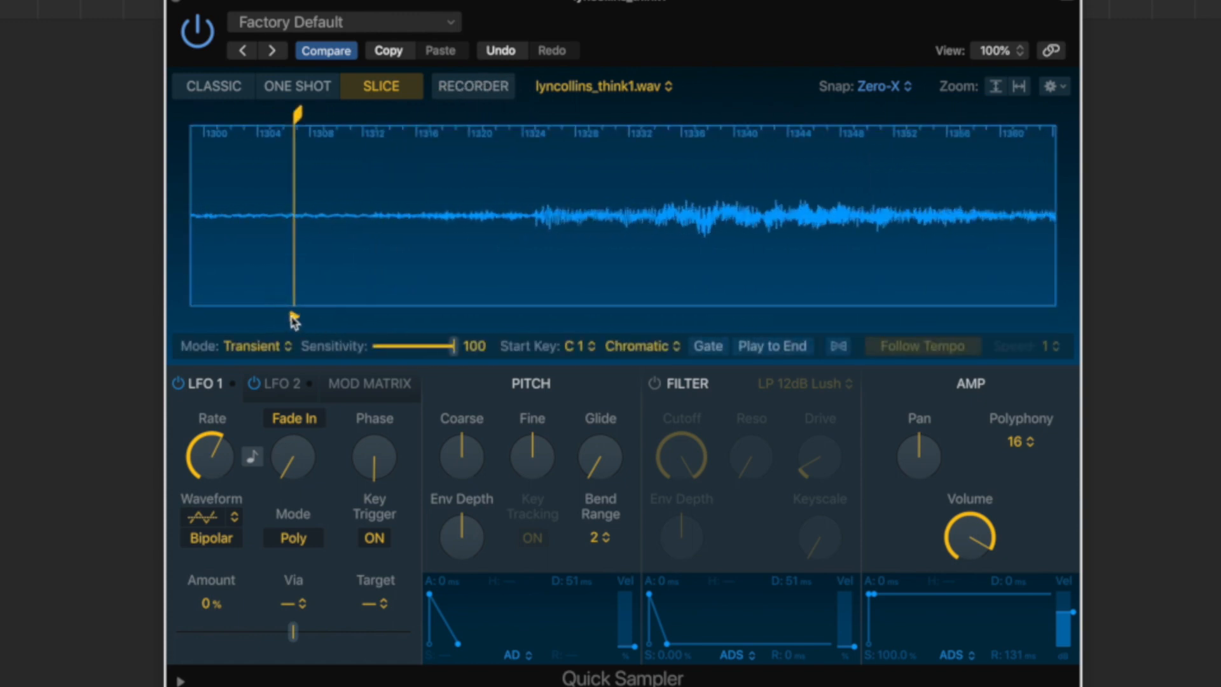
pyautogui.click(519, 121)
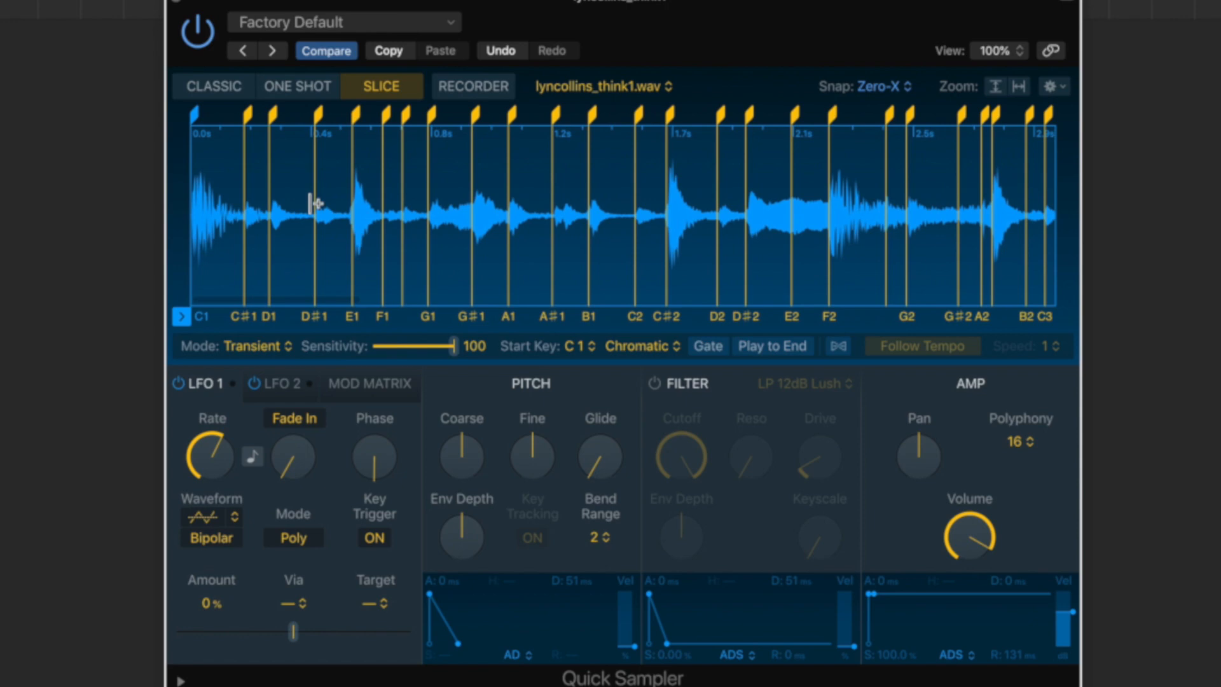
pyautogui.moveTo(201, 321)
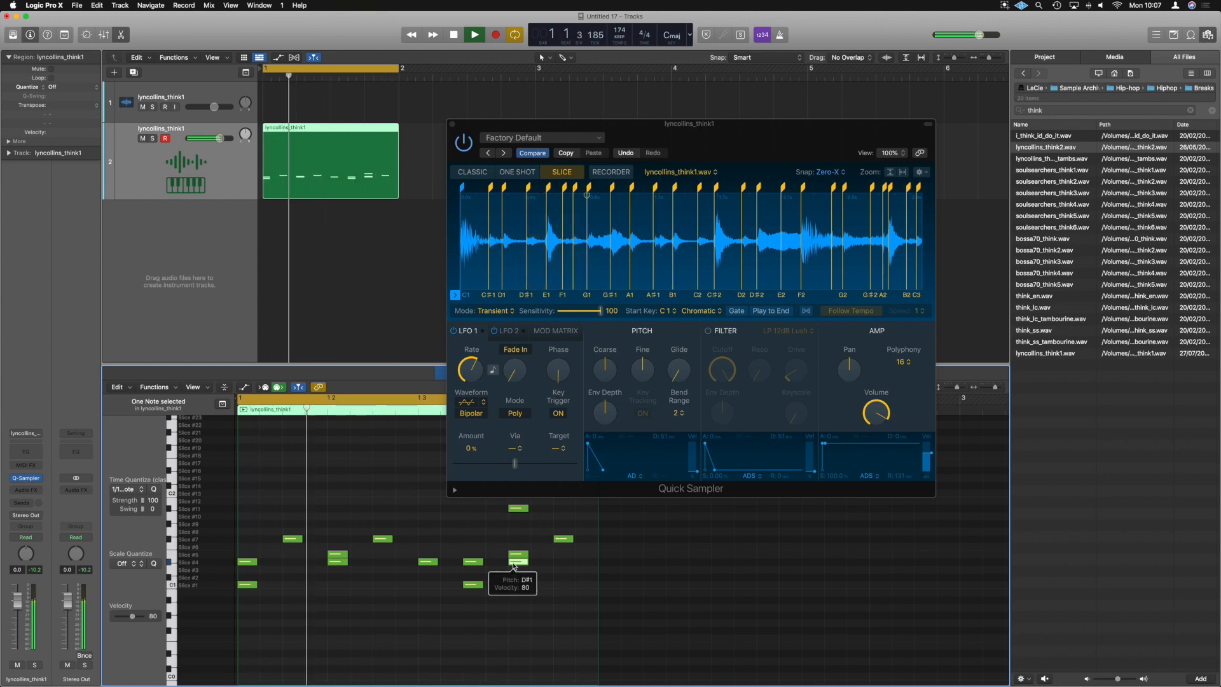
# Select a single slice note in the Piano Roll, audition it, then clear and remake the selection.
pyautogui.click(473, 34)
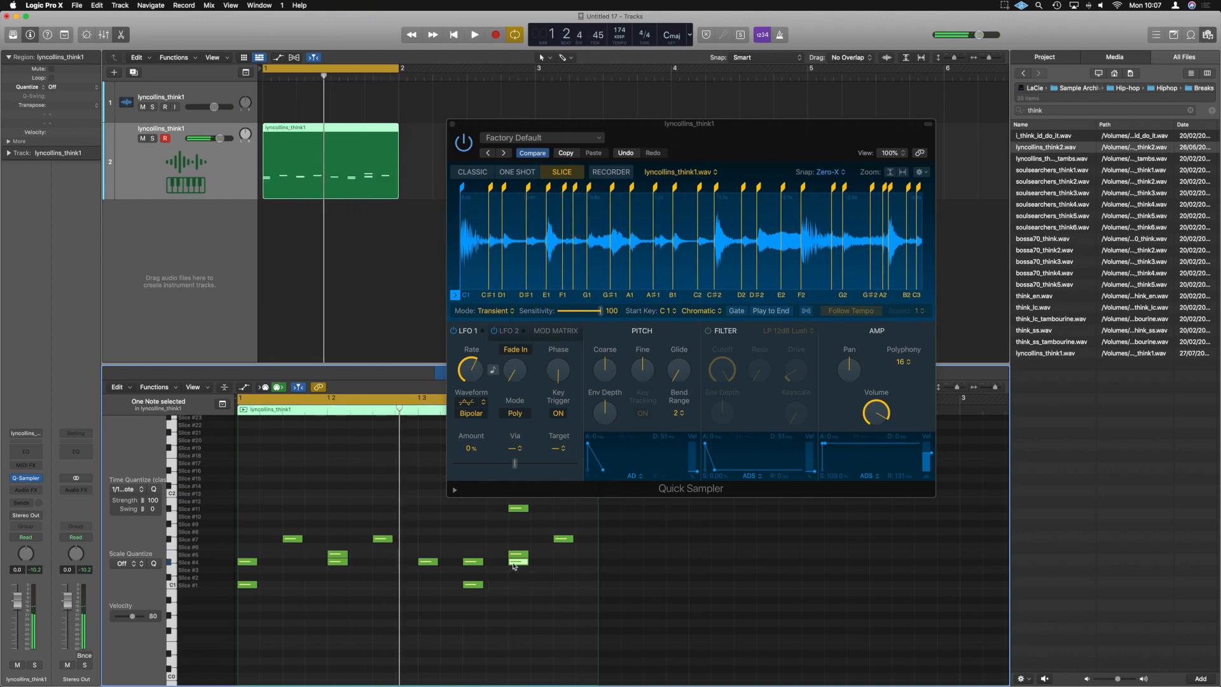
pyautogui.moveTo(518, 559)
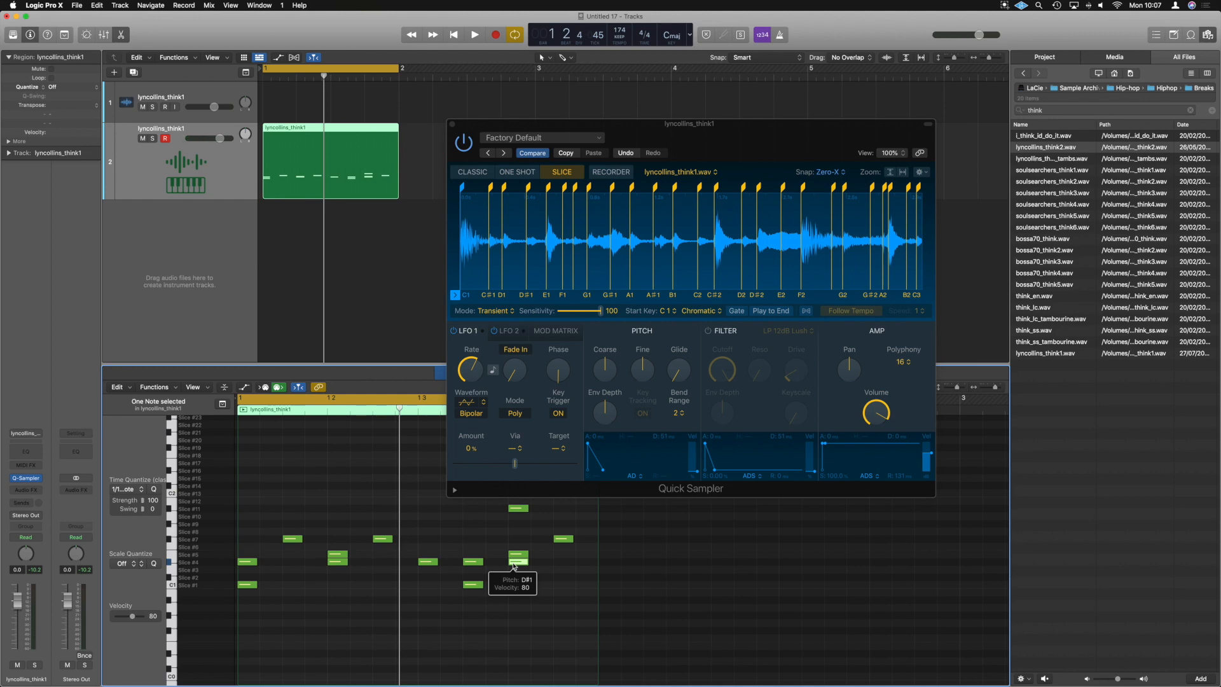
pyautogui.click(133, 488)
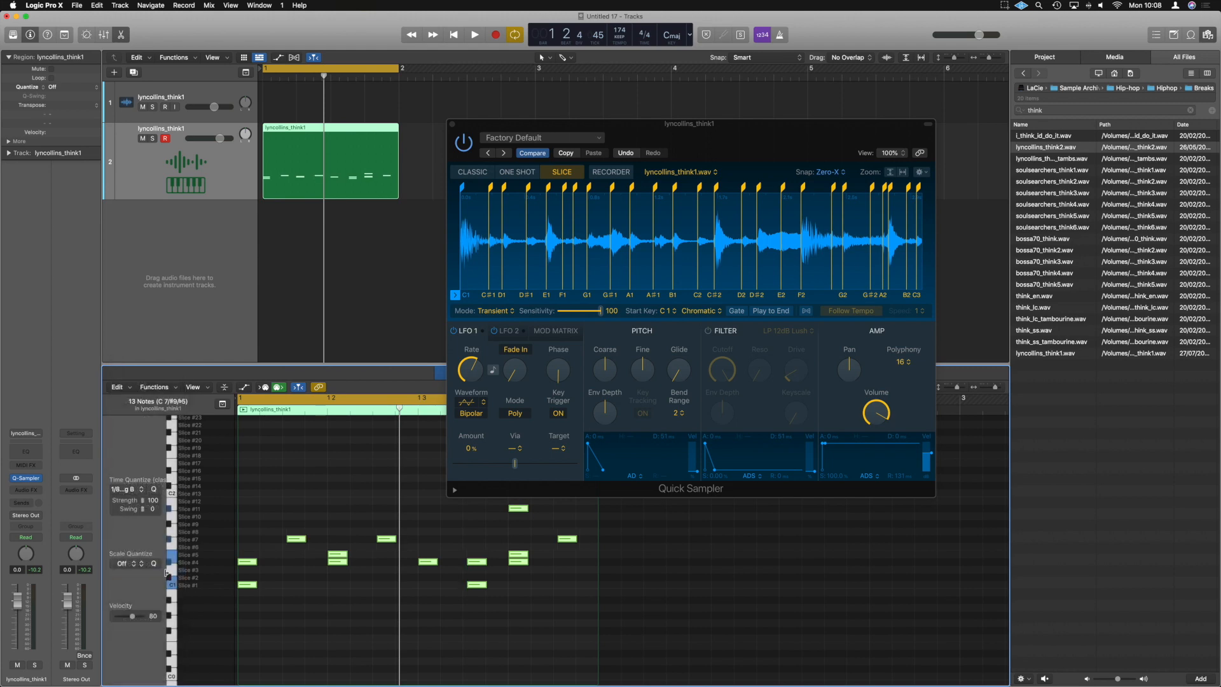
pyautogui.click(474, 34)
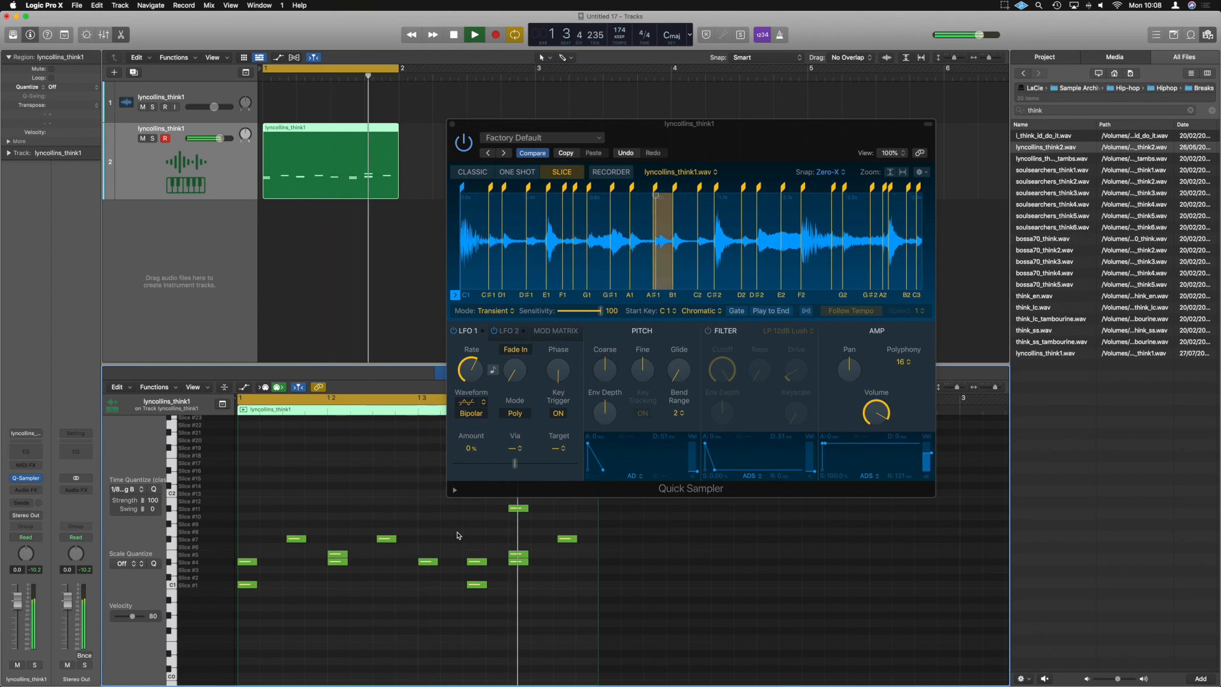
pyautogui.click(473, 34)
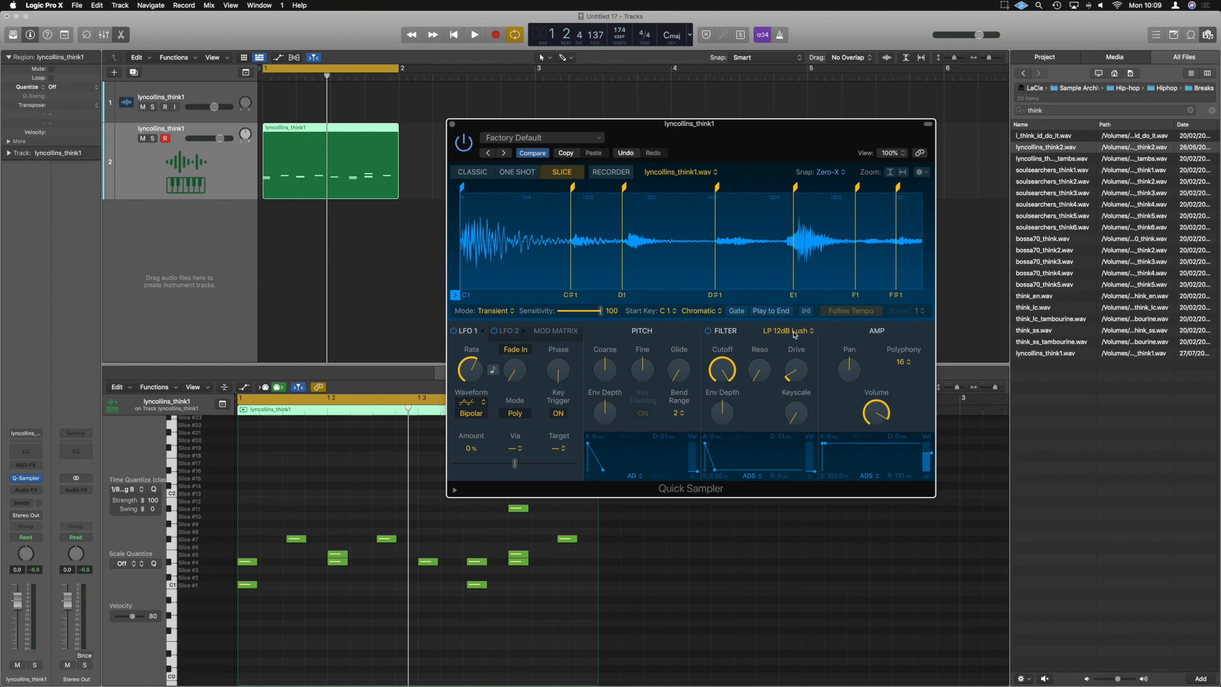
# Switch the filter to HP 12dB Creamy, set cutoff low around 9.7% and raise the drive.
pyautogui.click(786, 331)
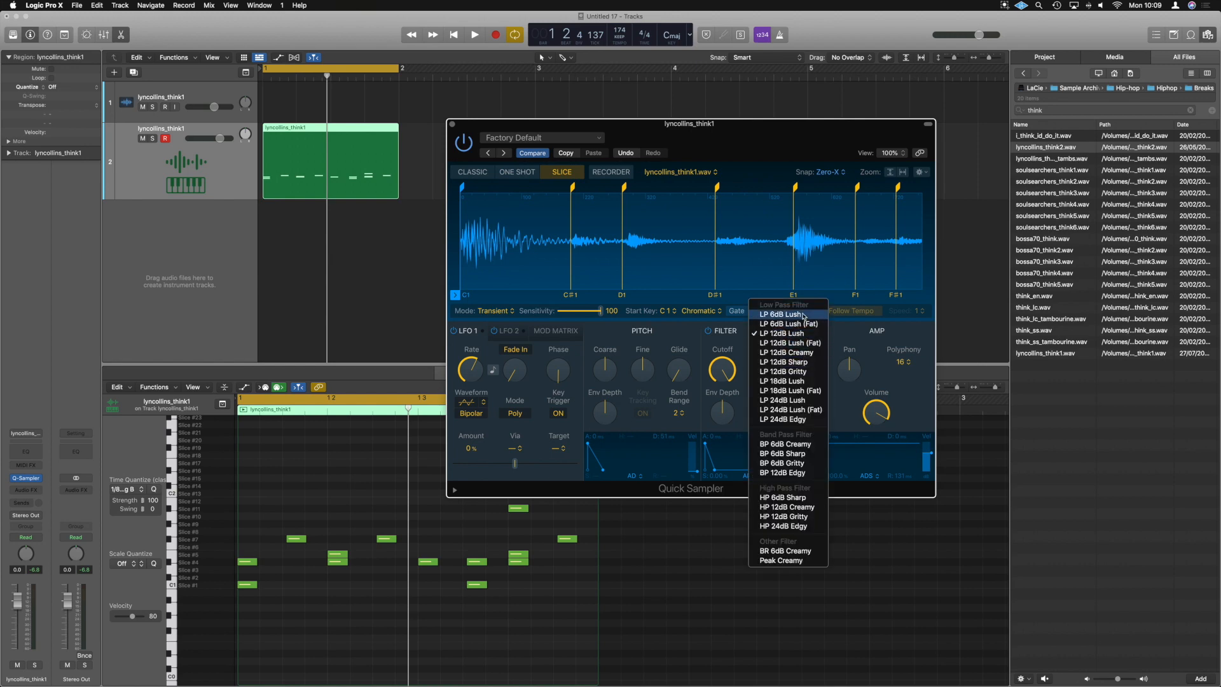
pyautogui.moveTo(786, 352)
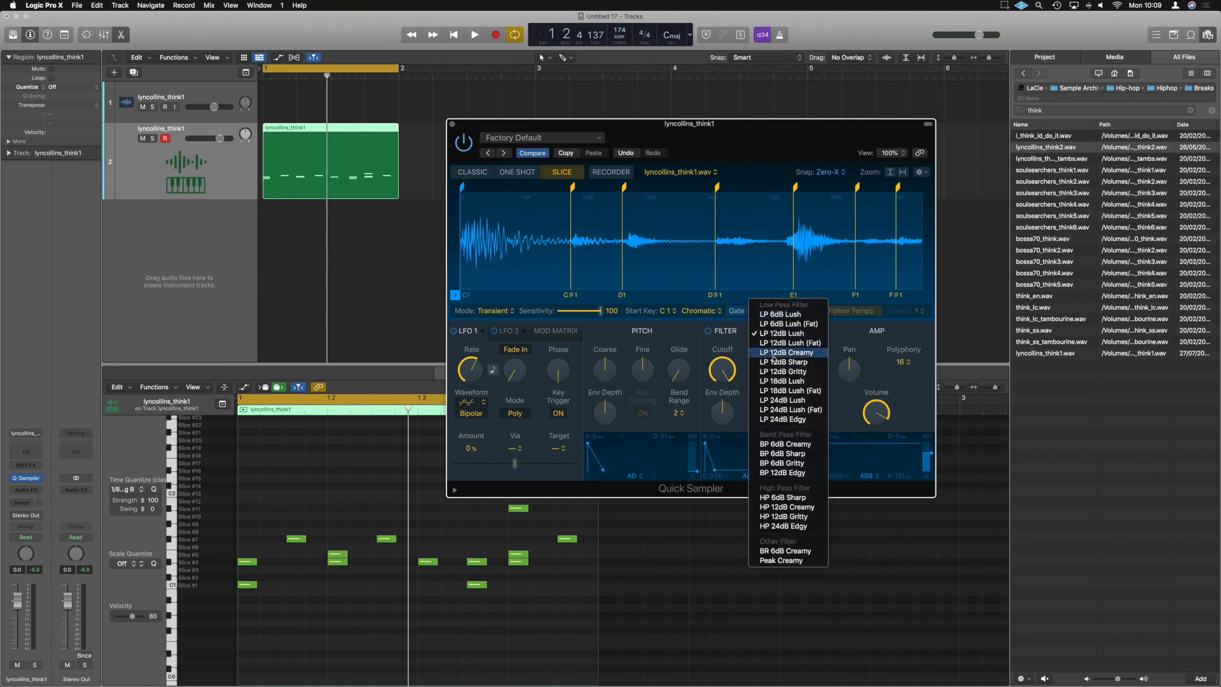
pyautogui.moveTo(794, 511)
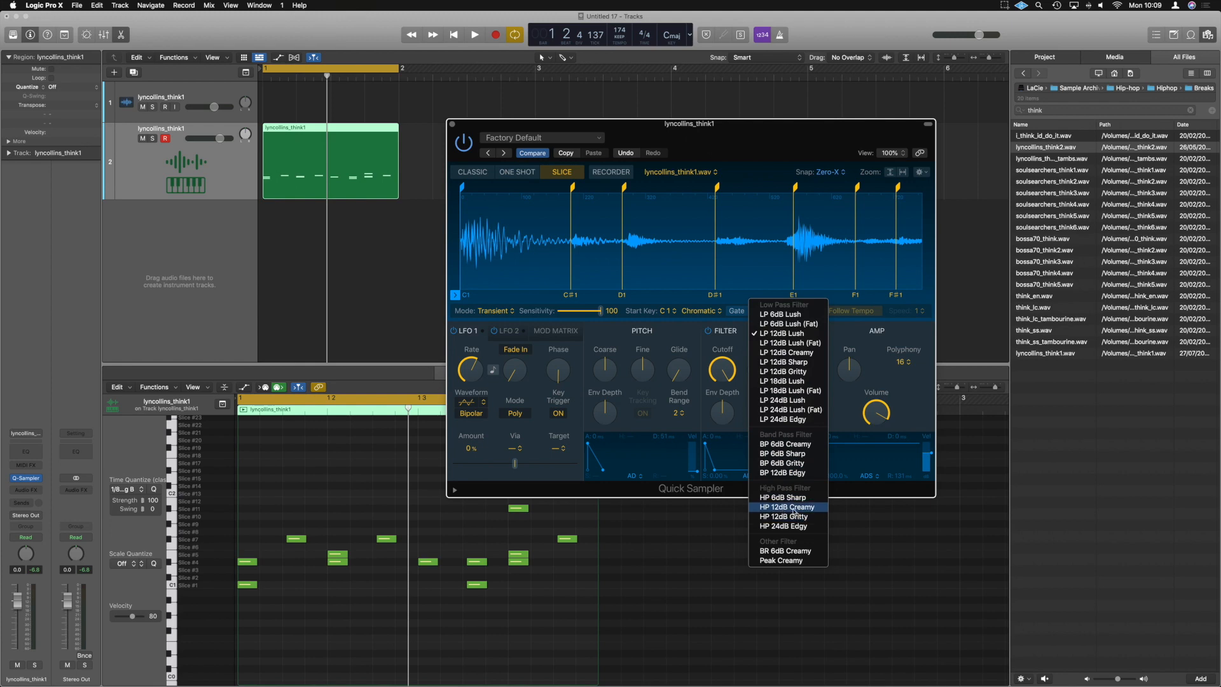
pyautogui.click(786, 507)
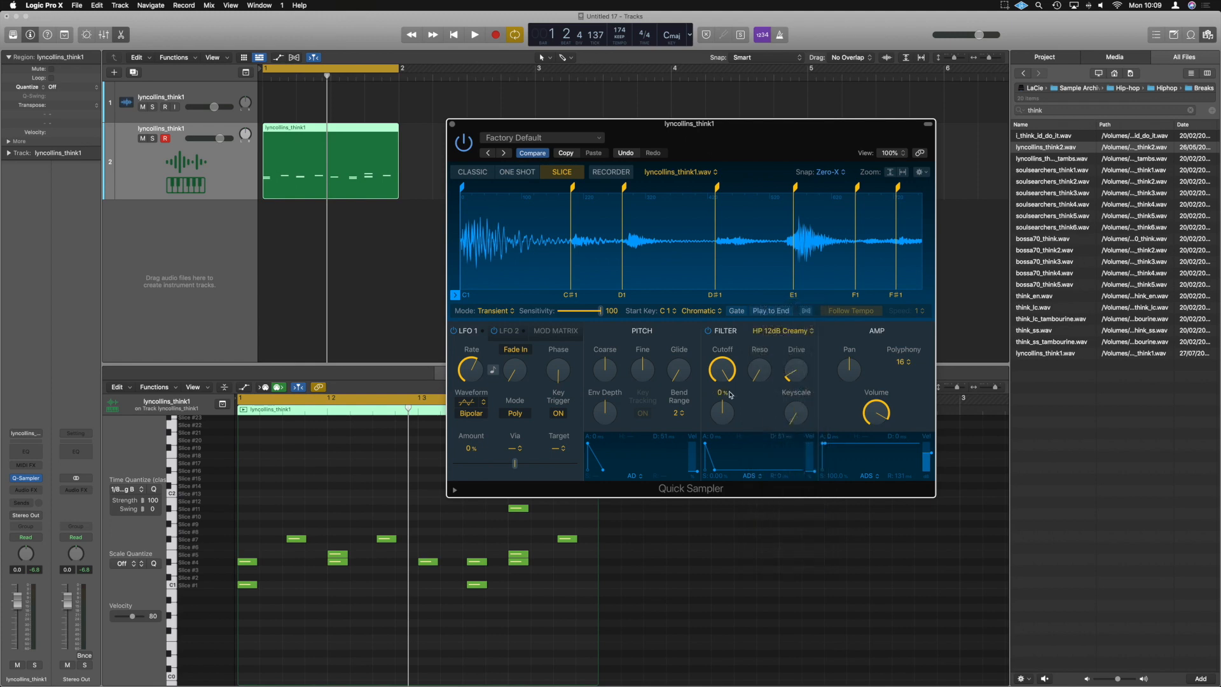
pyautogui.moveTo(721, 370); pyautogui.dragTo(723, 355)
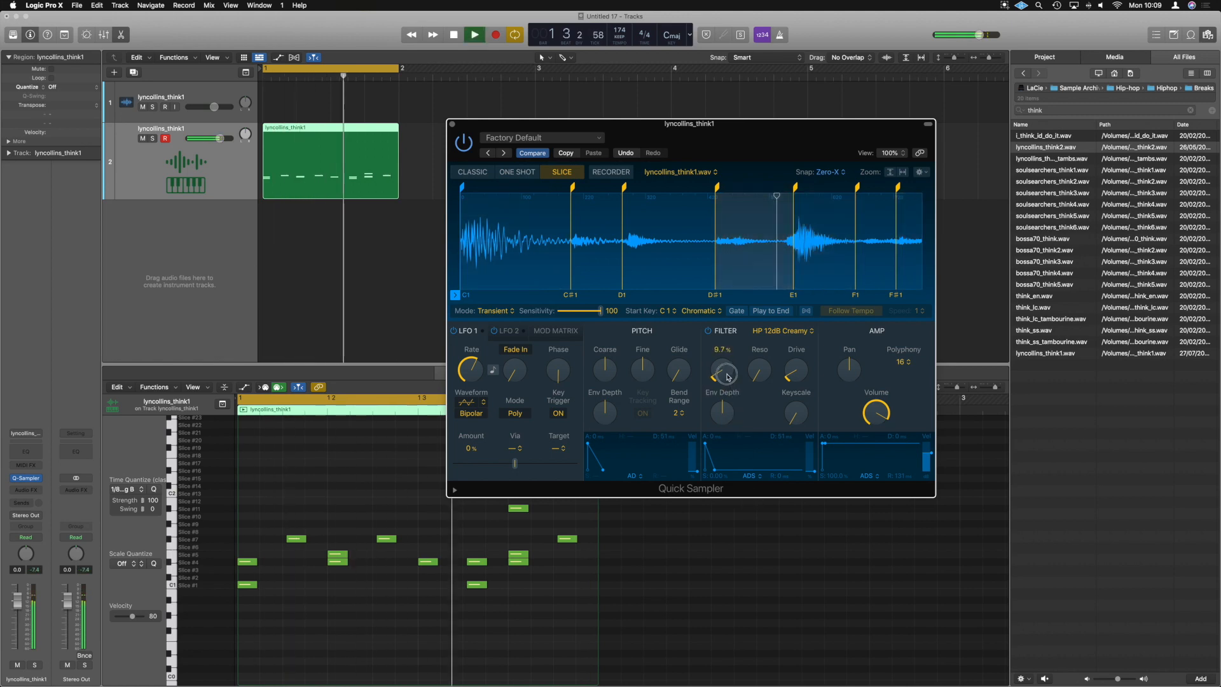
pyautogui.moveTo(724, 369); pyautogui.dragTo(724, 363)
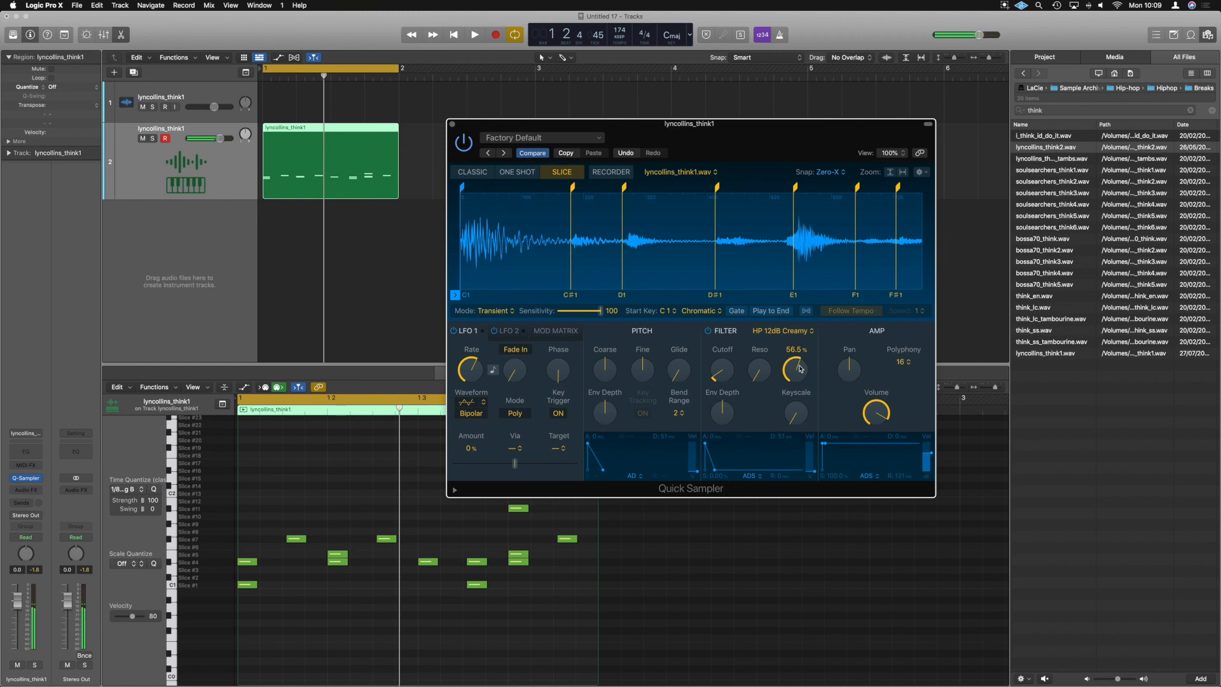
pyautogui.click(473, 34)
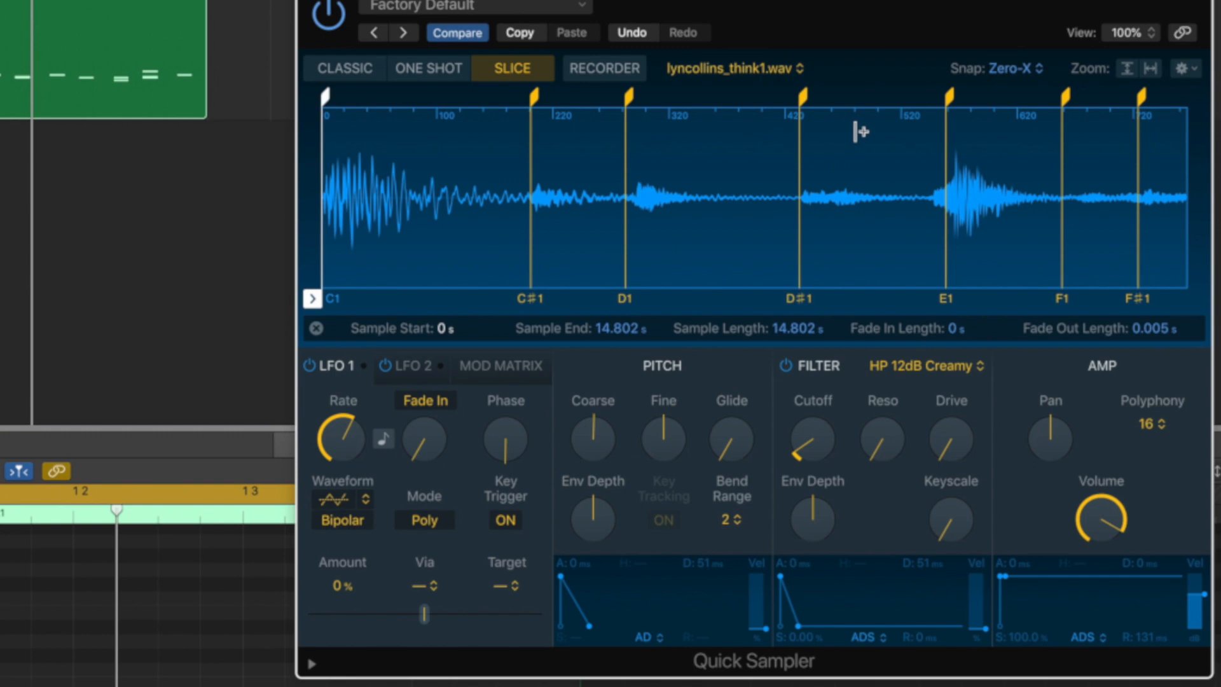
# Convert the sliced break into a Drum Machine Designer track via the waveform's context menu.
pyautogui.rightClick(480, 187)
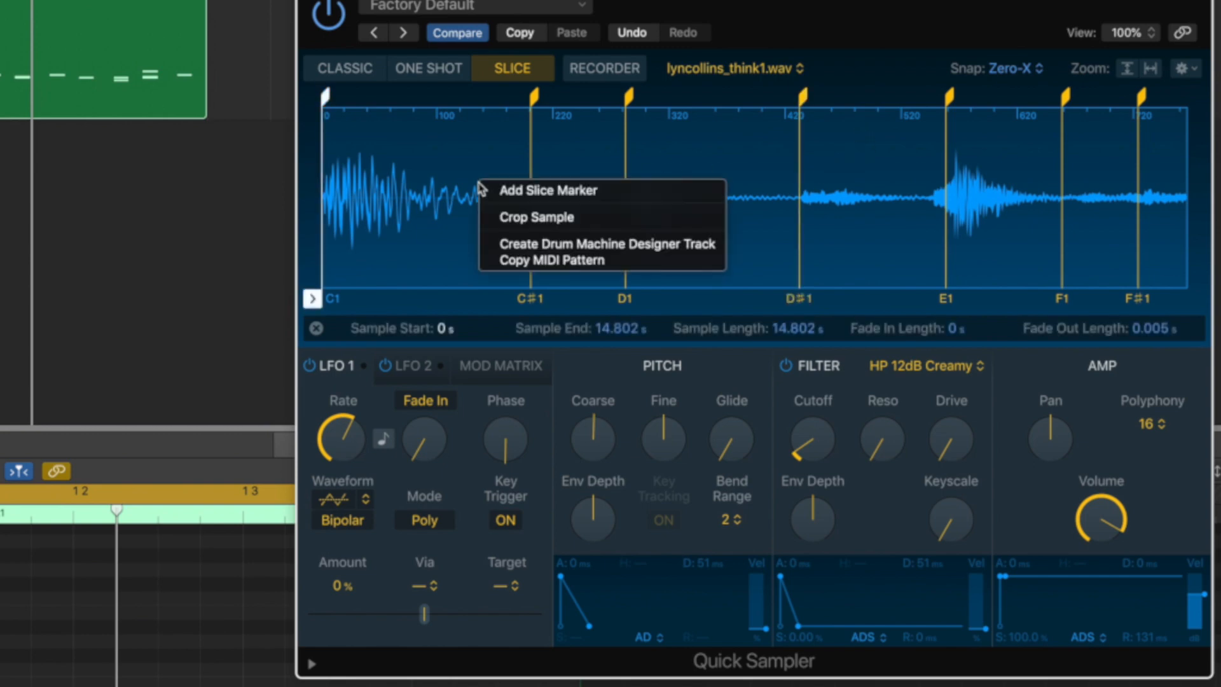
pyautogui.moveTo(608, 244)
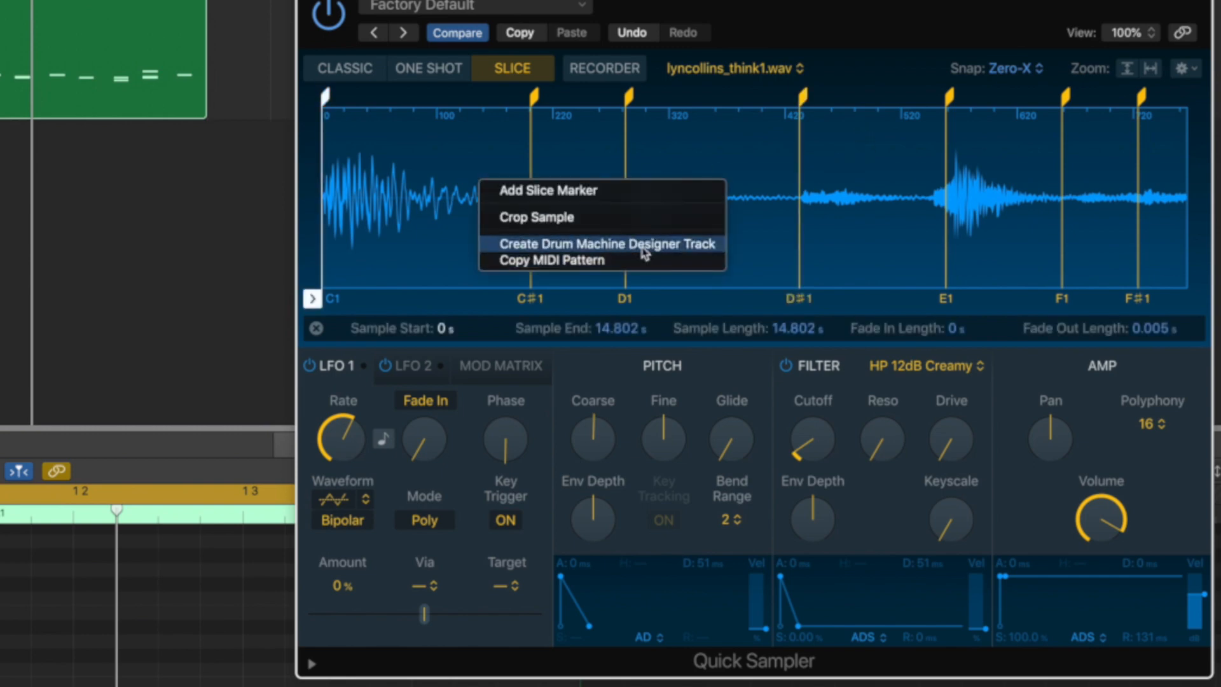
pyautogui.click(606, 244)
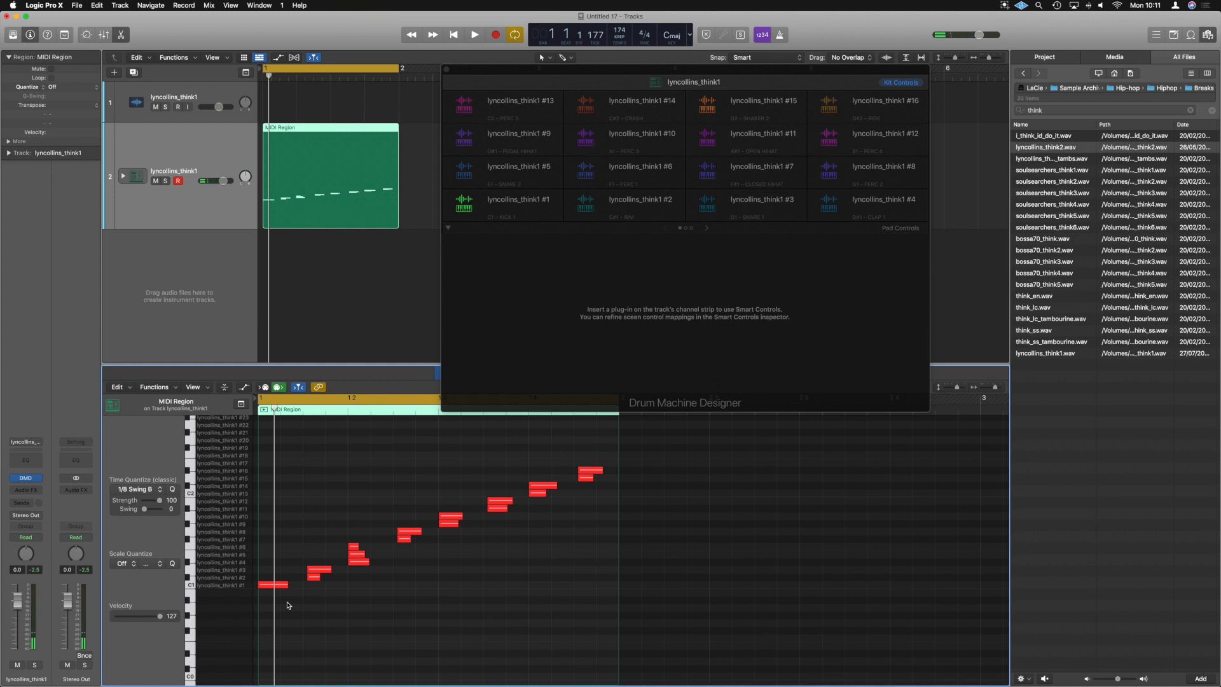
pyautogui.moveTo(483, 421)
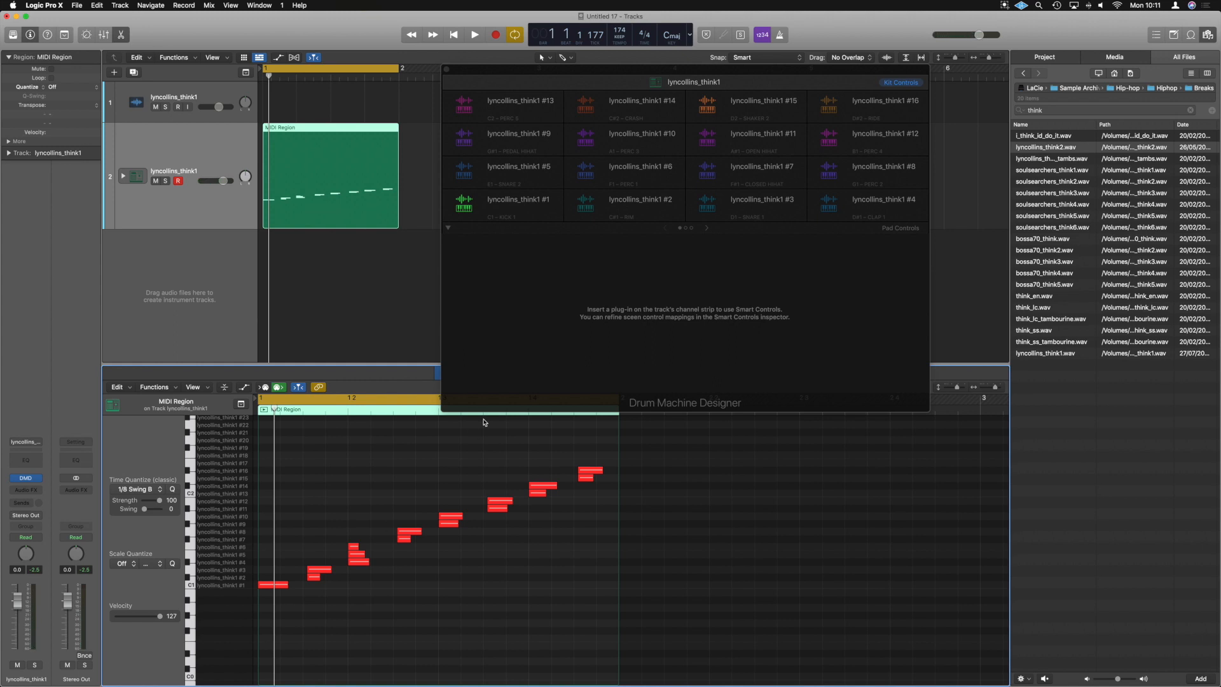
pyautogui.moveTo(507, 244)
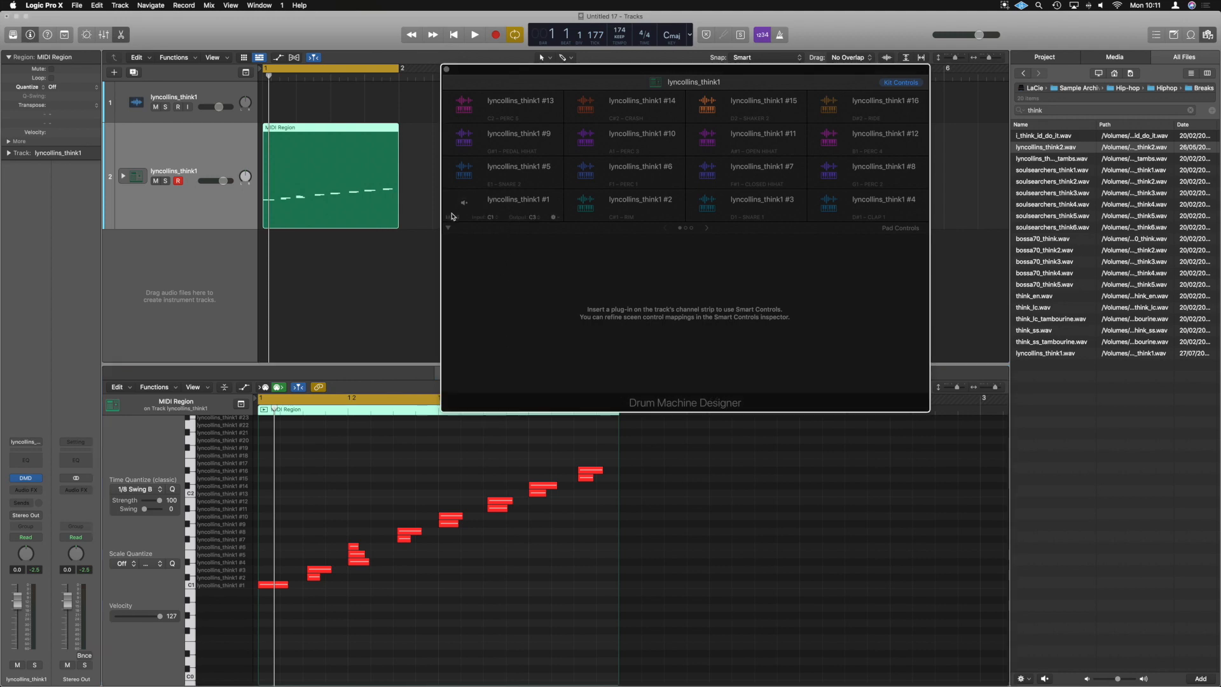
pyautogui.moveTo(494, 205)
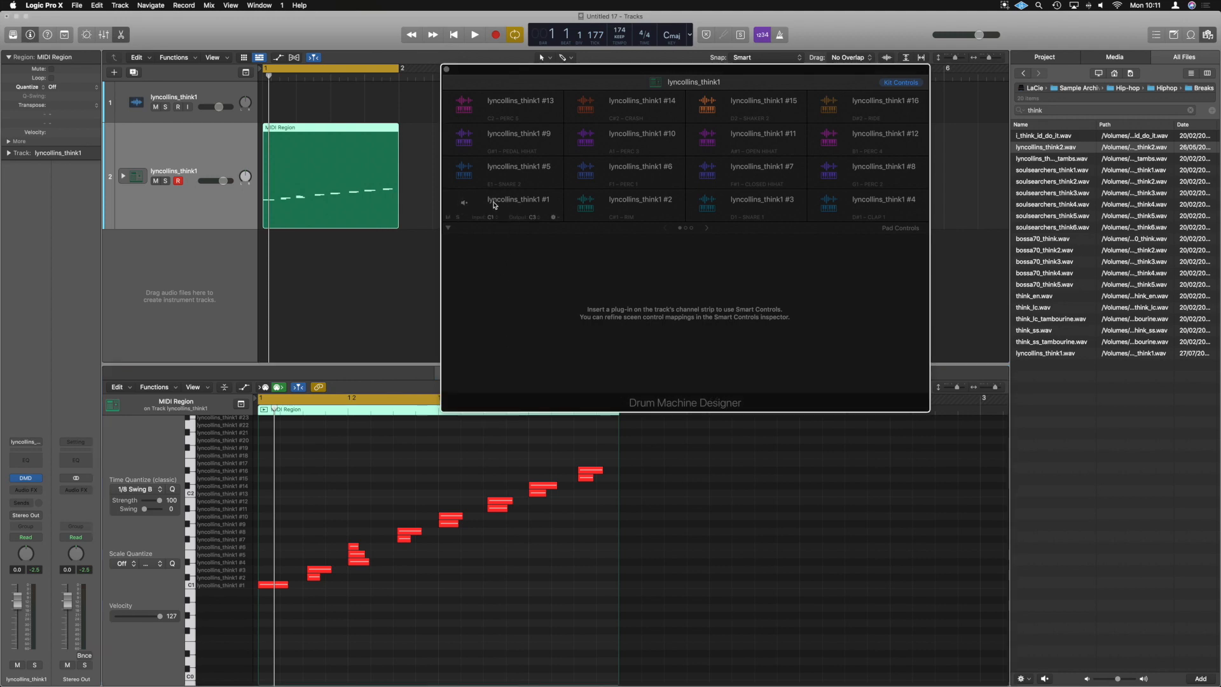
# Show pad lyncollins_think1 #1's Quick Sampler editor with its one-shot slice waveform.
pyautogui.click(519, 201)
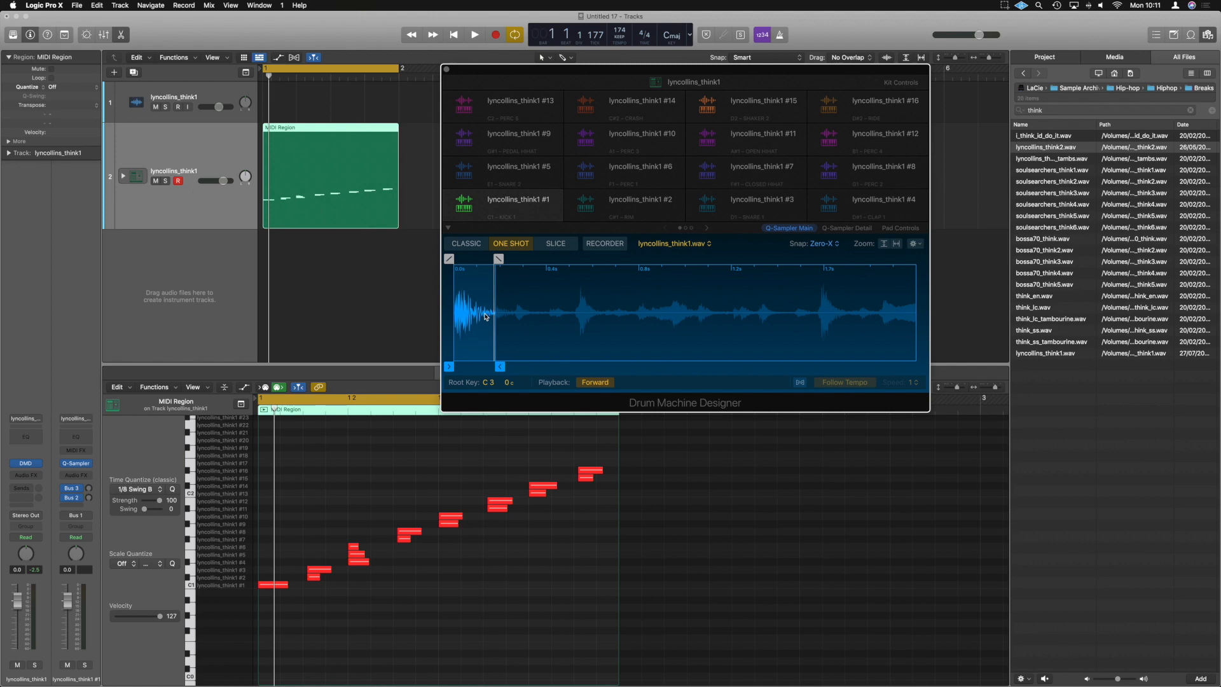
# Preview and solo kick pad #1, try Slice mode, then return it to One Shot.
pyautogui.click(474, 35)
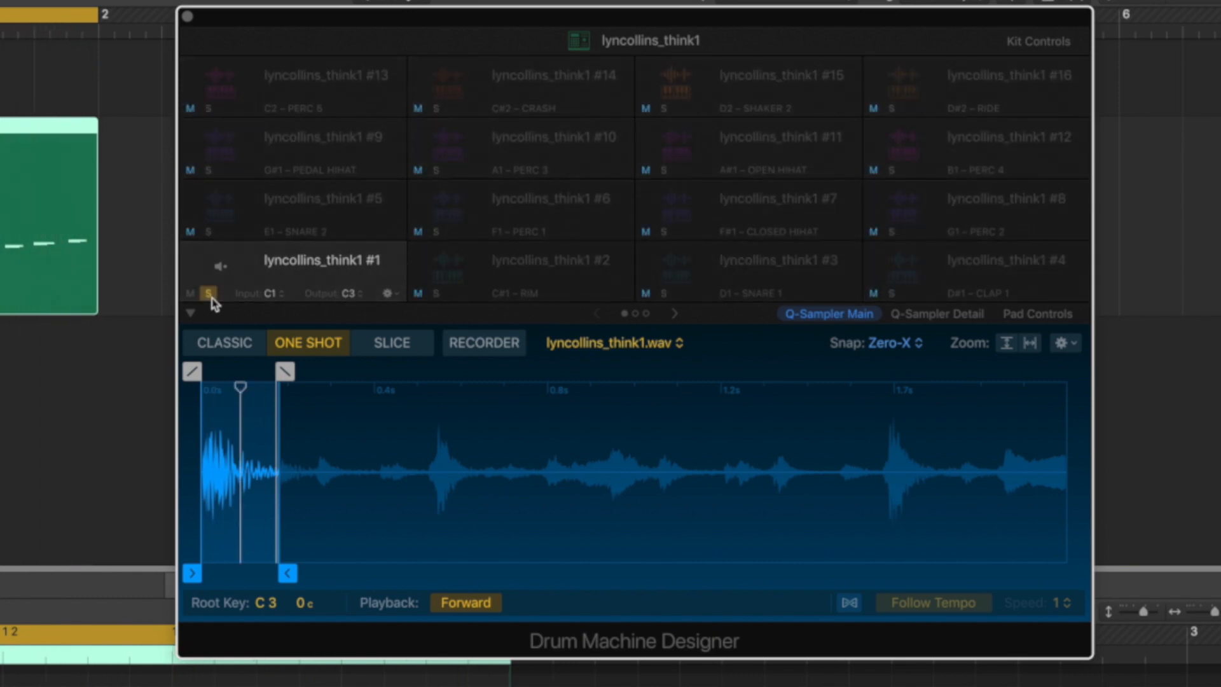
pyautogui.moveTo(243, 386); pyautogui.dragTo(271, 385)
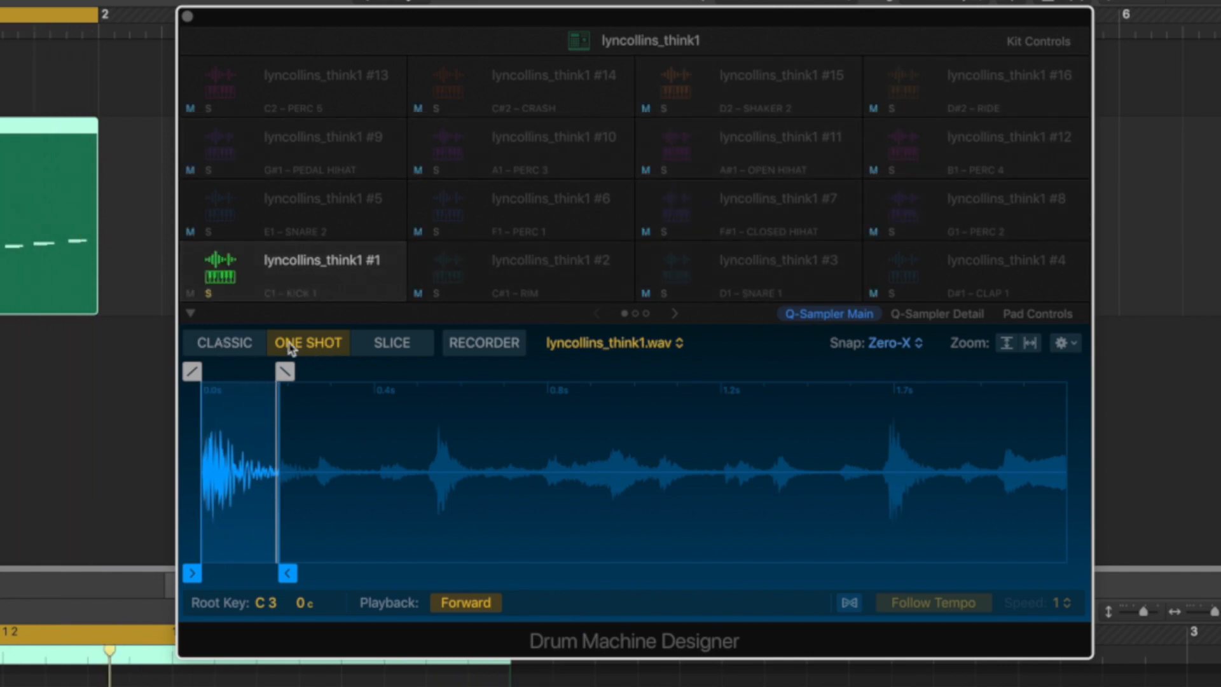
pyautogui.click(392, 342)
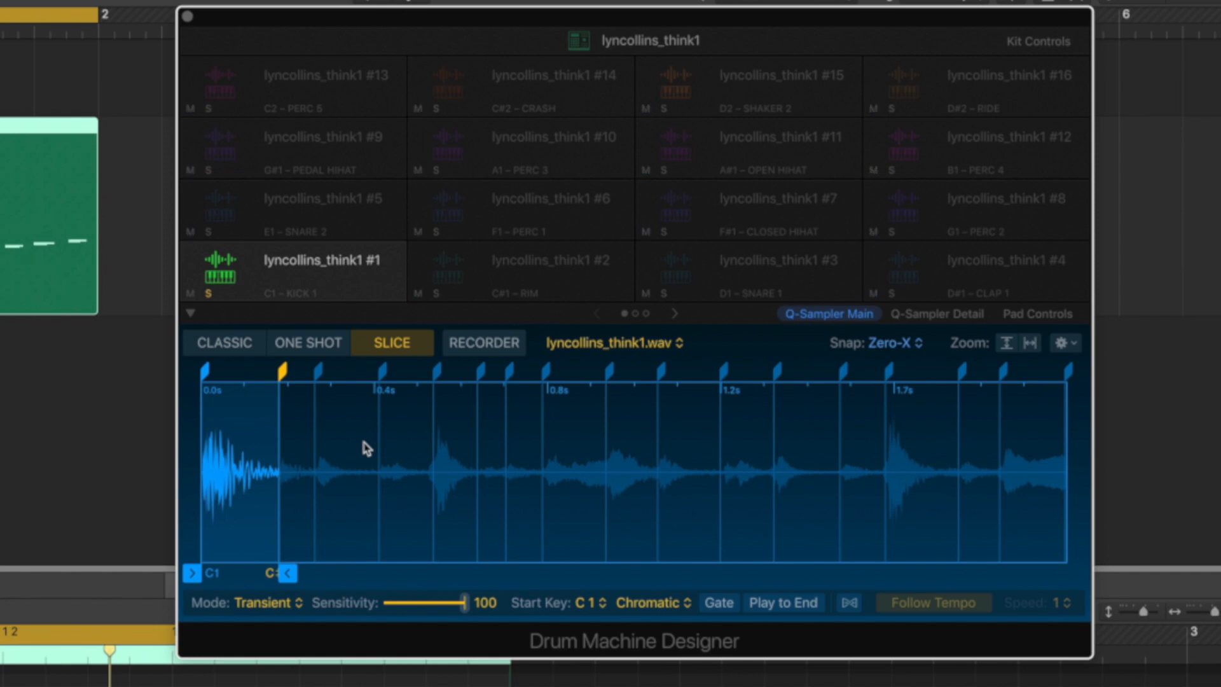
pyautogui.click(306, 342)
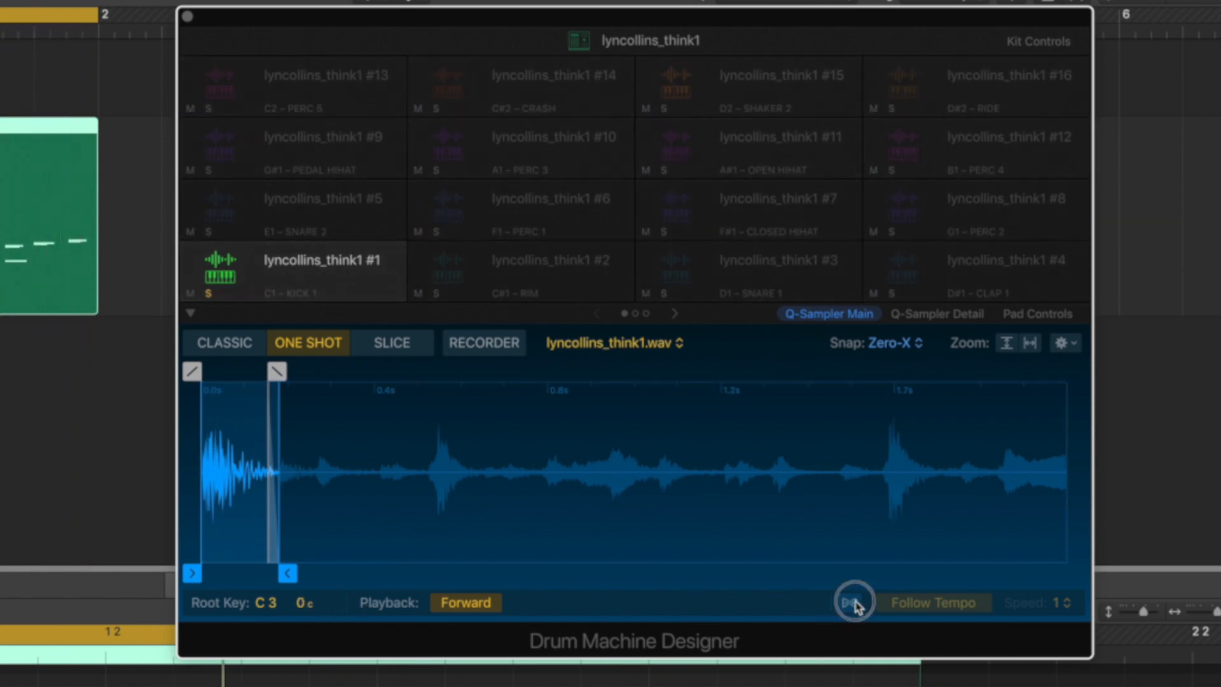
# Enable Follow Tempo, try speeds 1/4 and 1/2, settle on 1 with forward playback.
pyautogui.click(1056, 601)
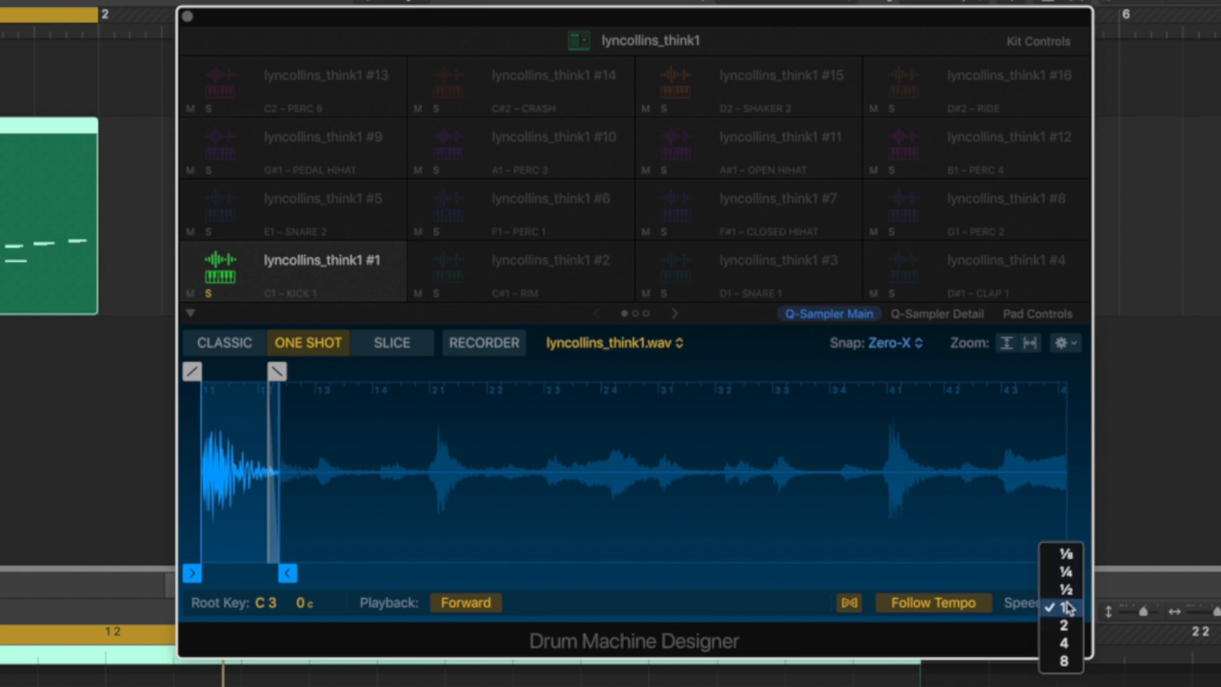
pyautogui.click(1060, 625)
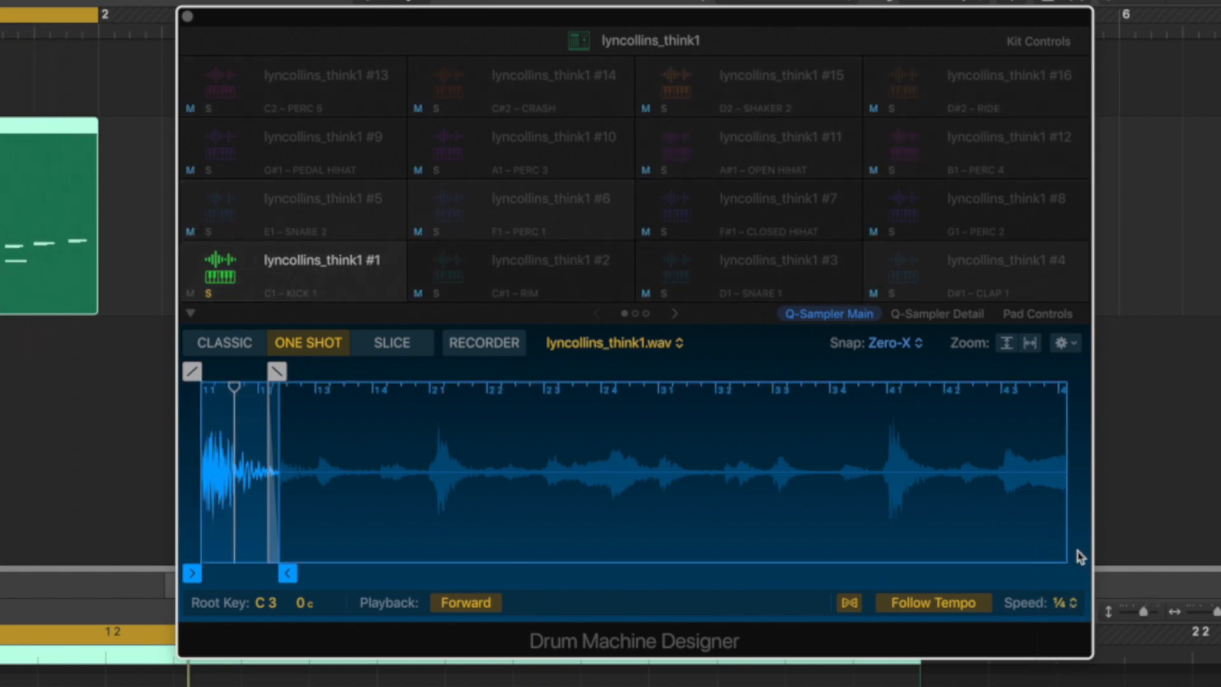
pyautogui.click(1061, 603)
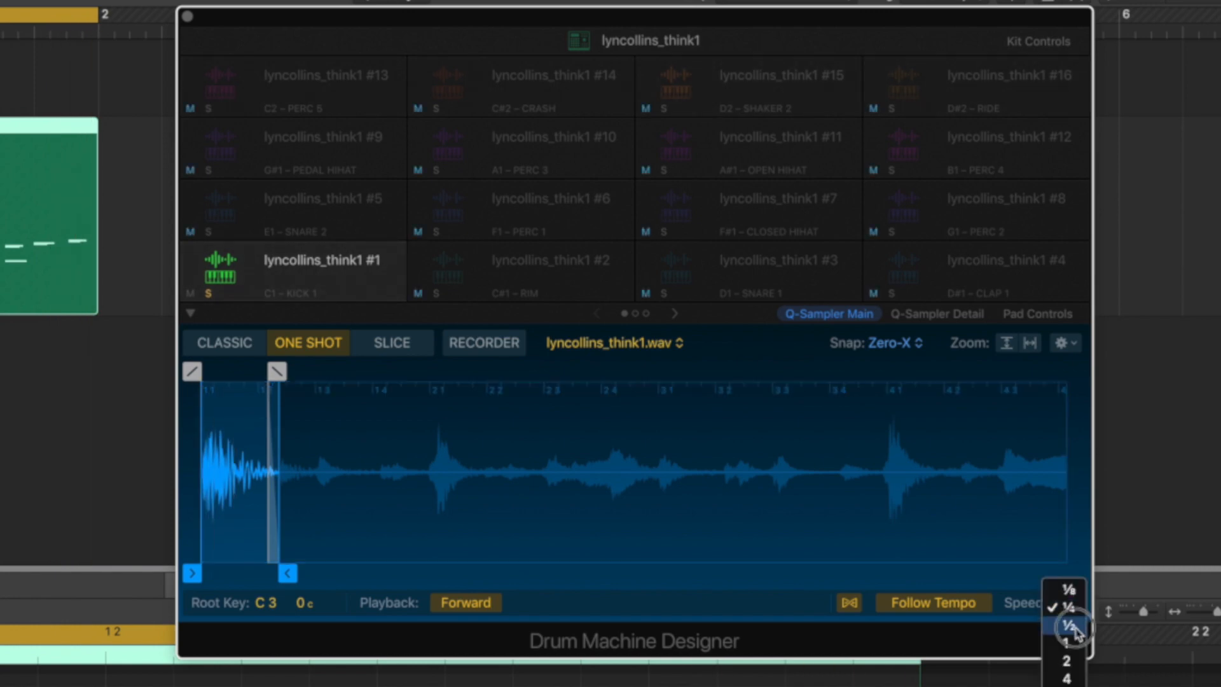
pyautogui.click(1069, 627)
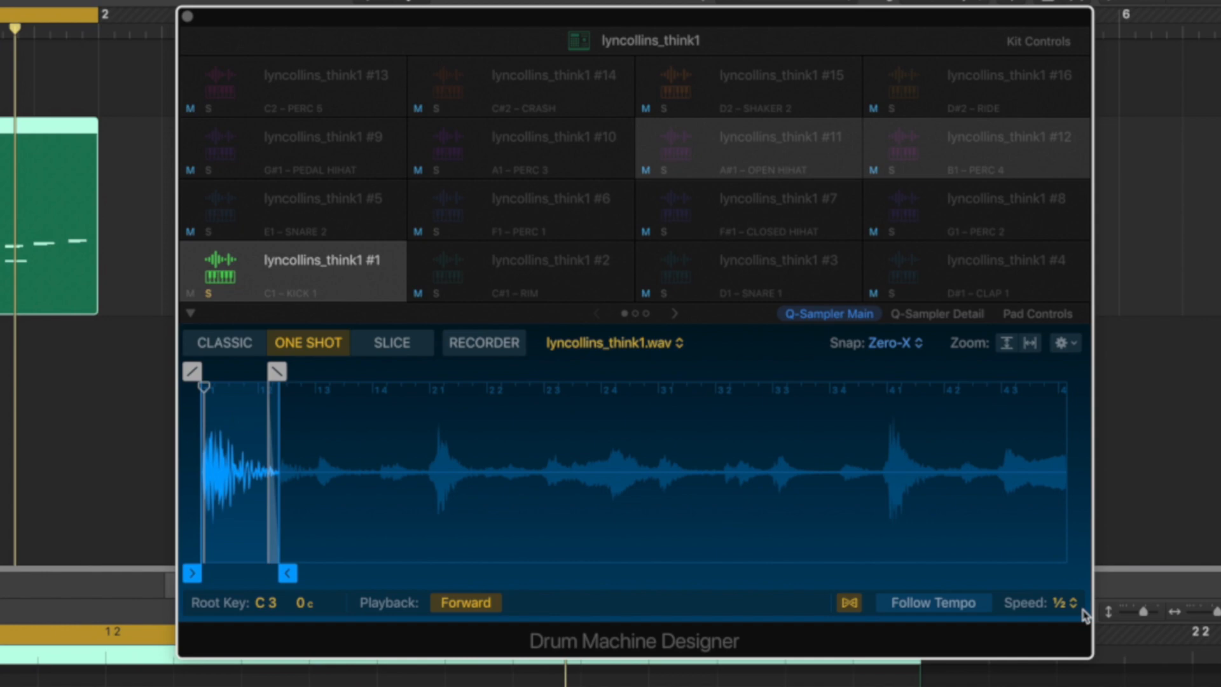
pyautogui.click(1059, 603)
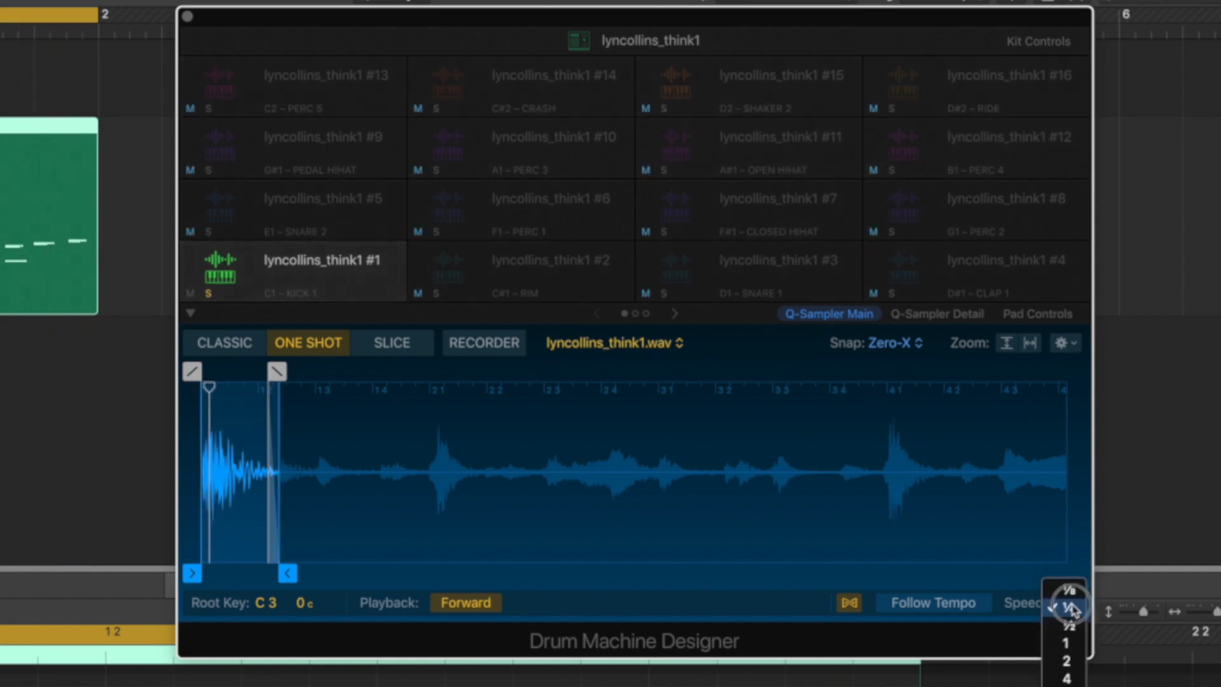
pyautogui.click(465, 602)
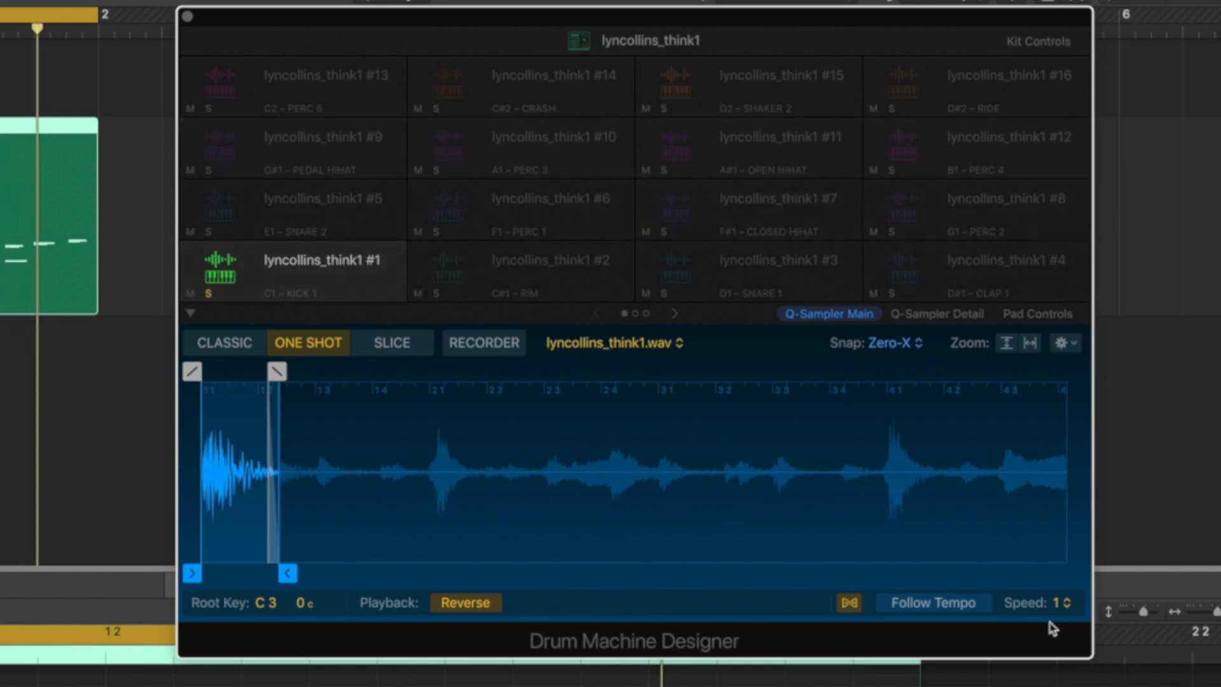
pyautogui.click(466, 602)
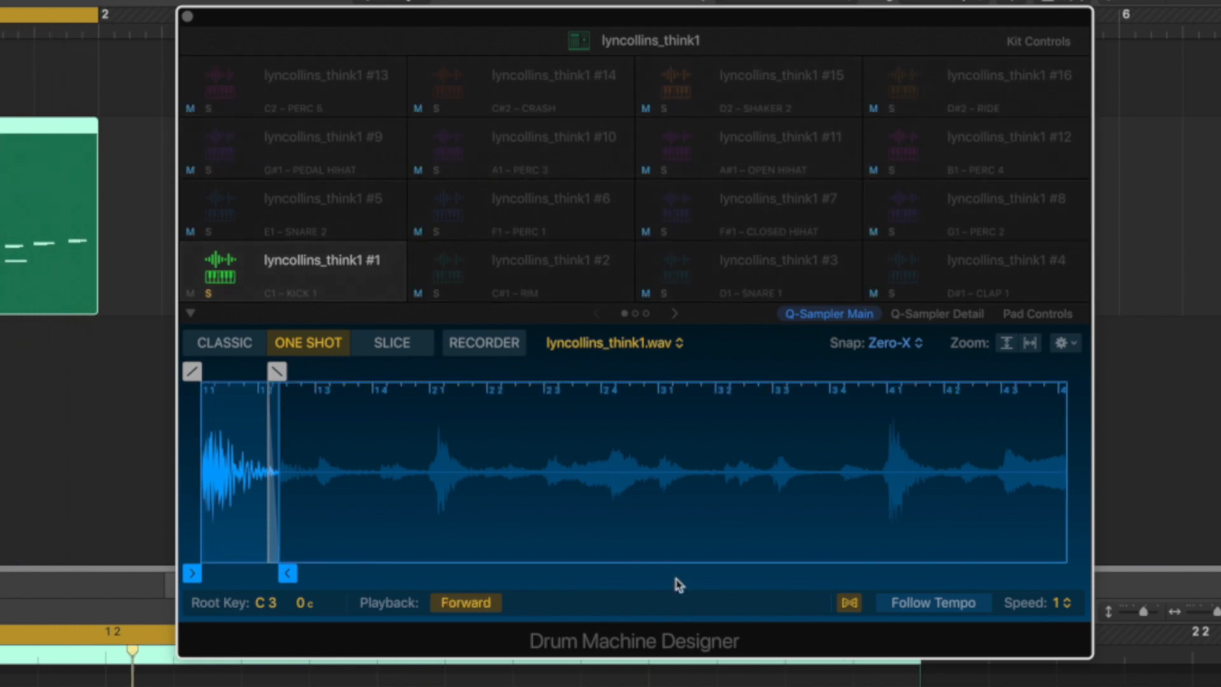
pyautogui.moveTo(824, 323)
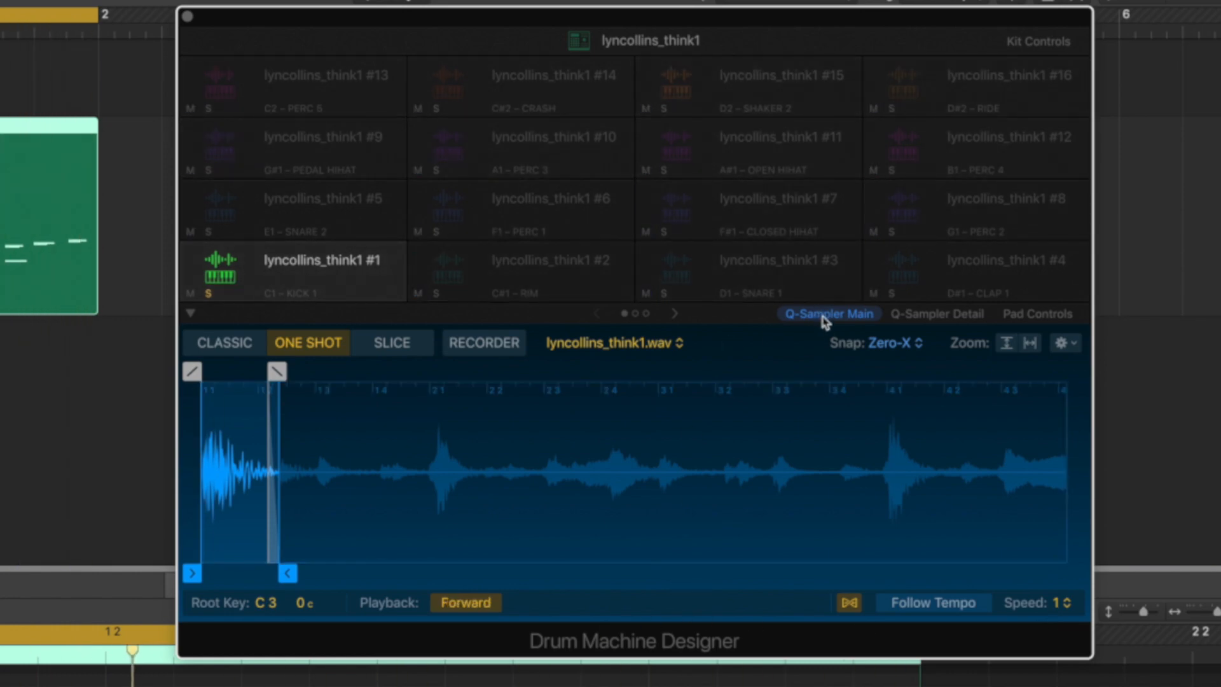
# Show the kick pad's Q-Sampler Detail view with LFO, pitch, filter and amp controls.
pyautogui.click(937, 314)
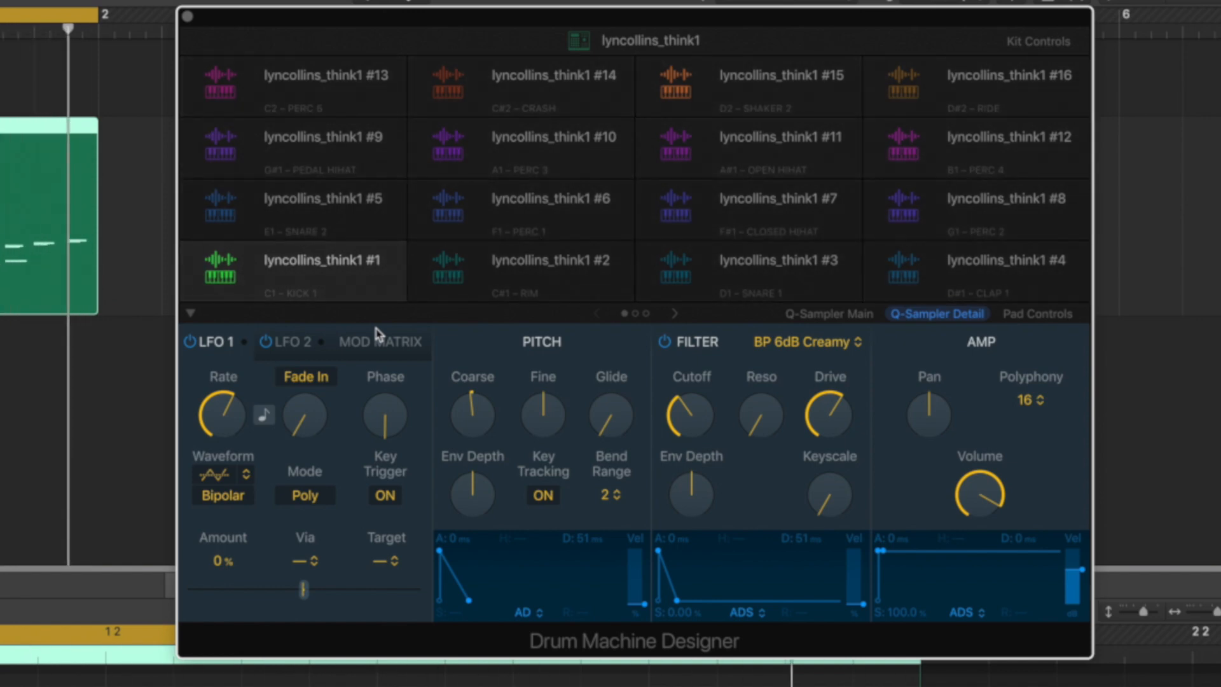
pyautogui.moveTo(421, 364)
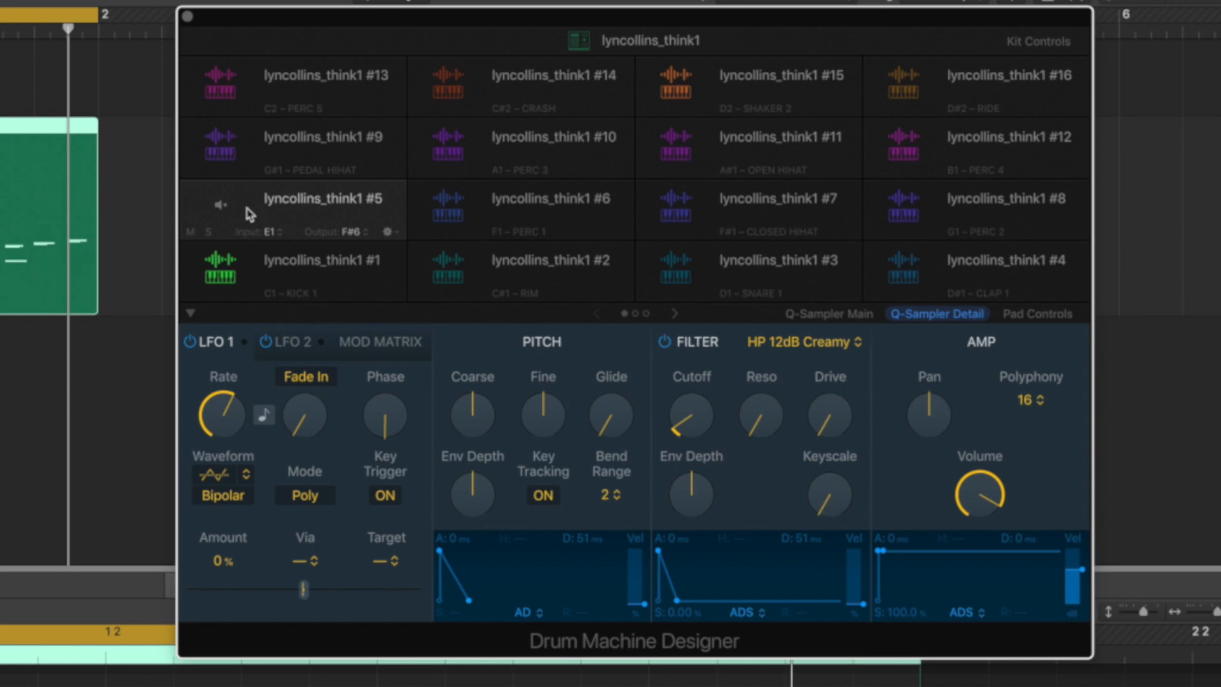
# Select snare pad #5, show its detailed sampler parameters and turn its filter drive well up.
pyautogui.click(828, 312)
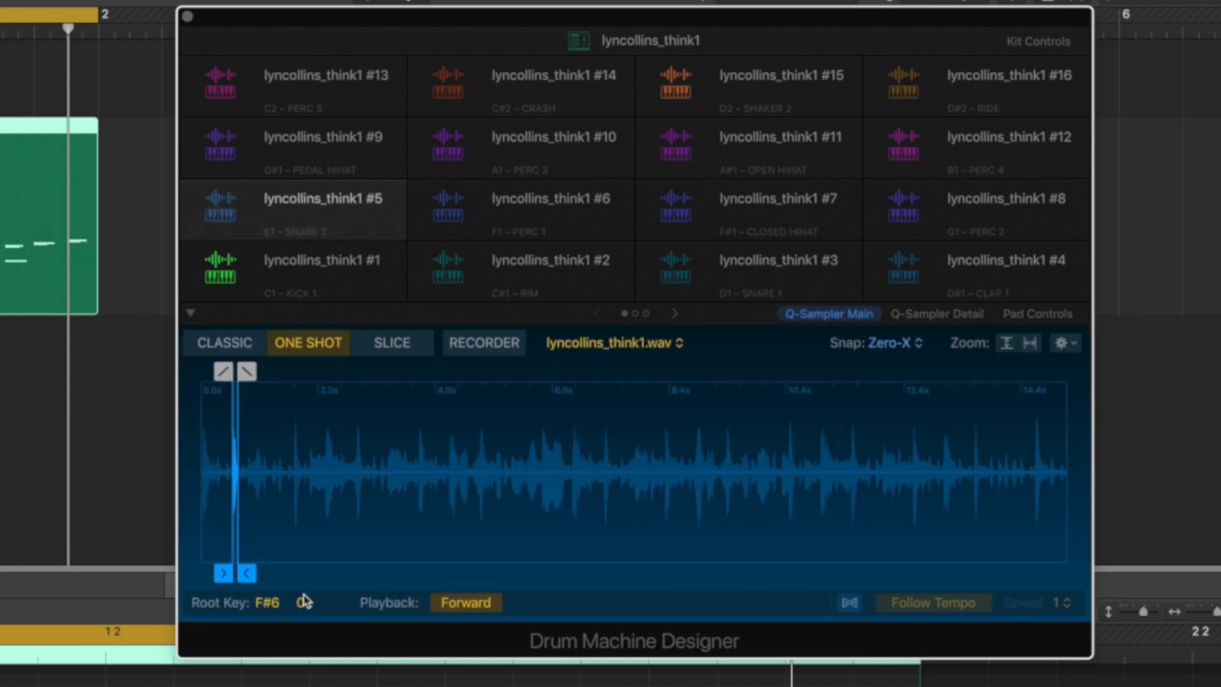
pyautogui.click(937, 313)
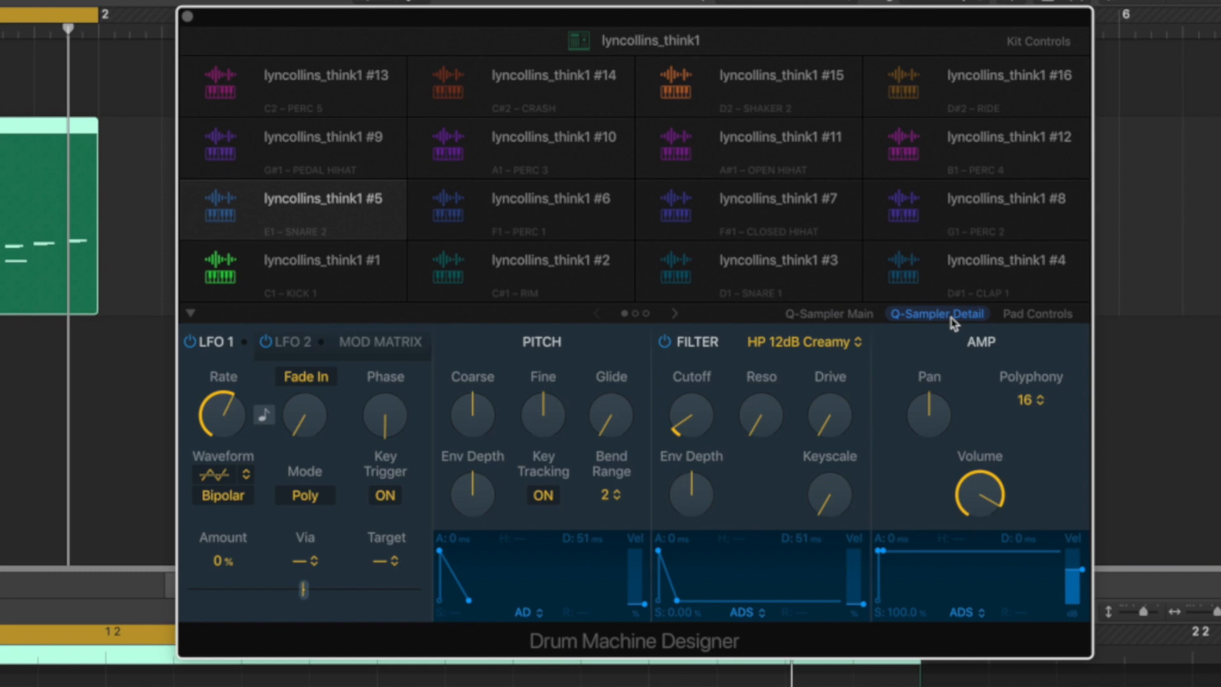
pyautogui.click(472, 415)
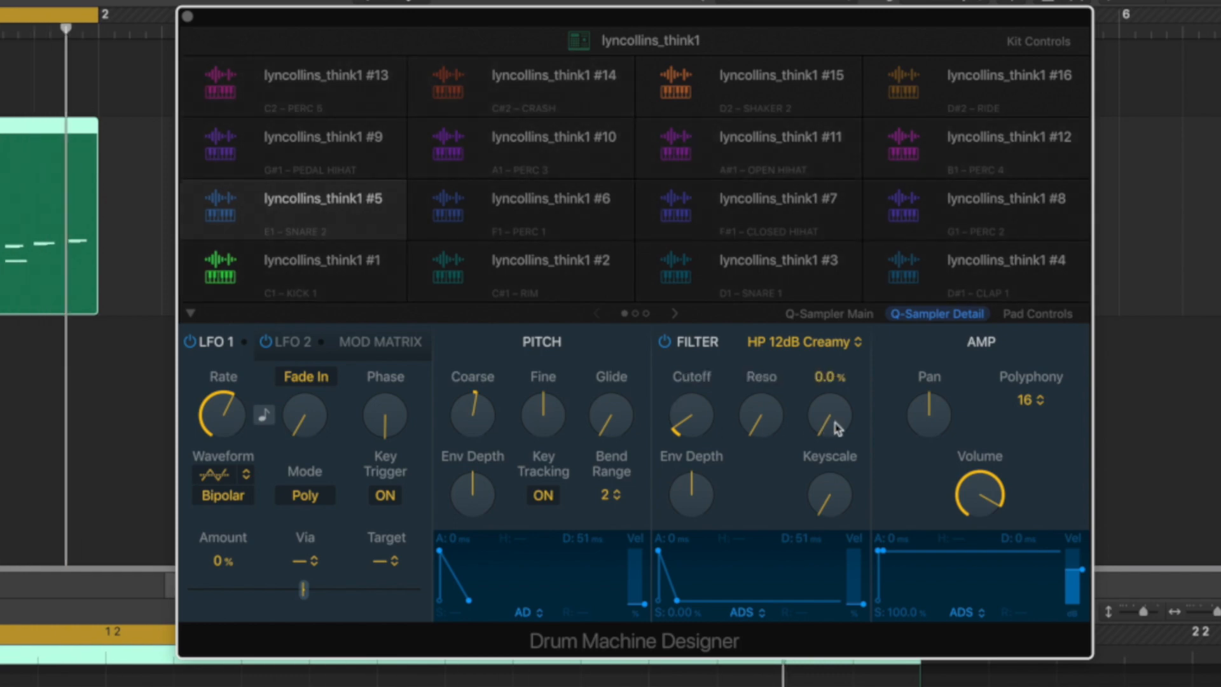
pyautogui.moveTo(828, 414); pyautogui.dragTo(833, 389)
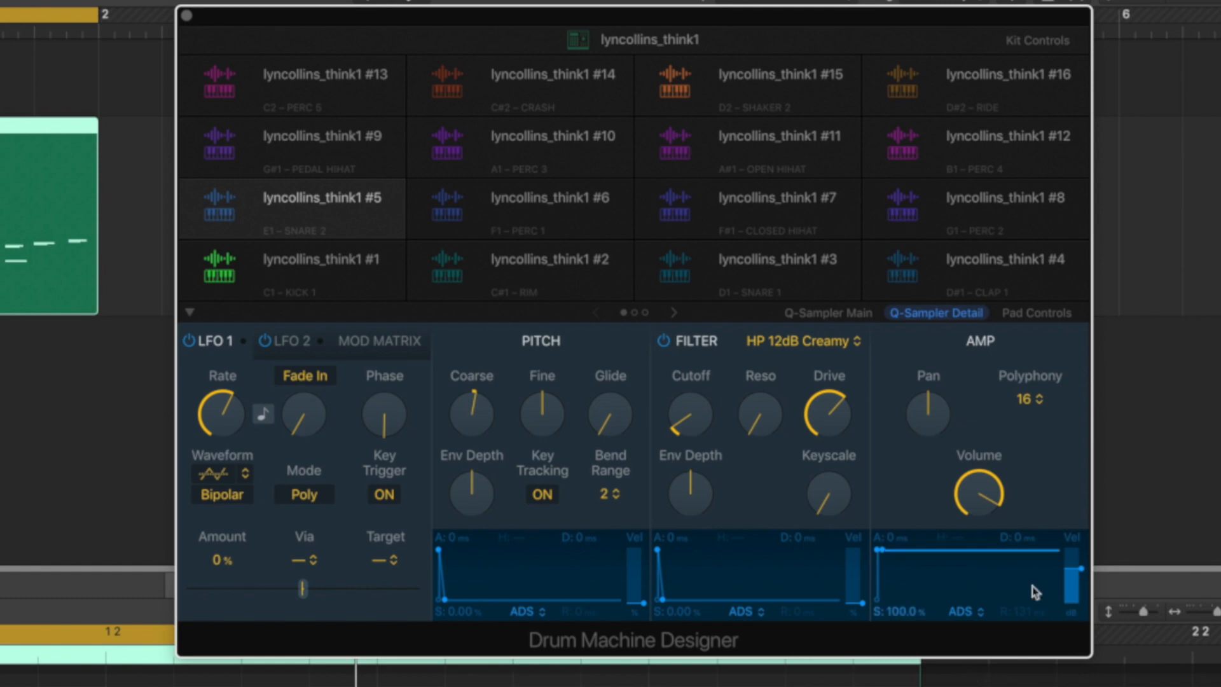
# Keep the ADS amp envelope mode and pull pad #5's sustain to 0%, trying decay lengths.
pyautogui.click(964, 612)
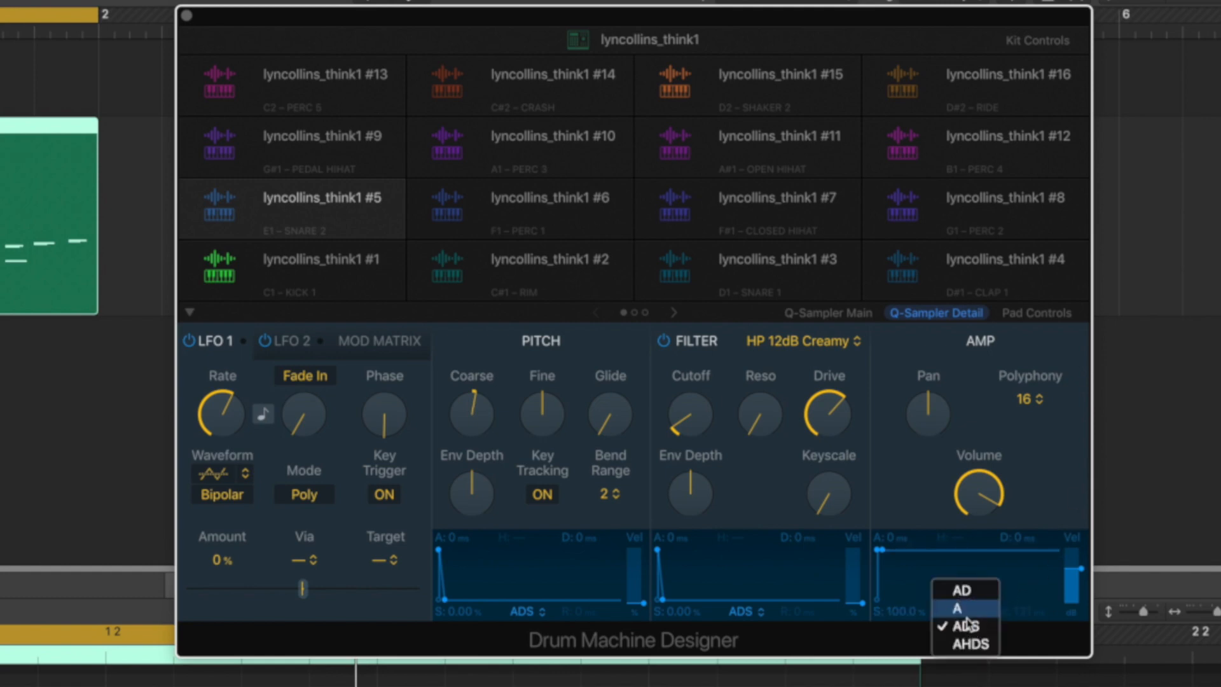
pyautogui.click(969, 625)
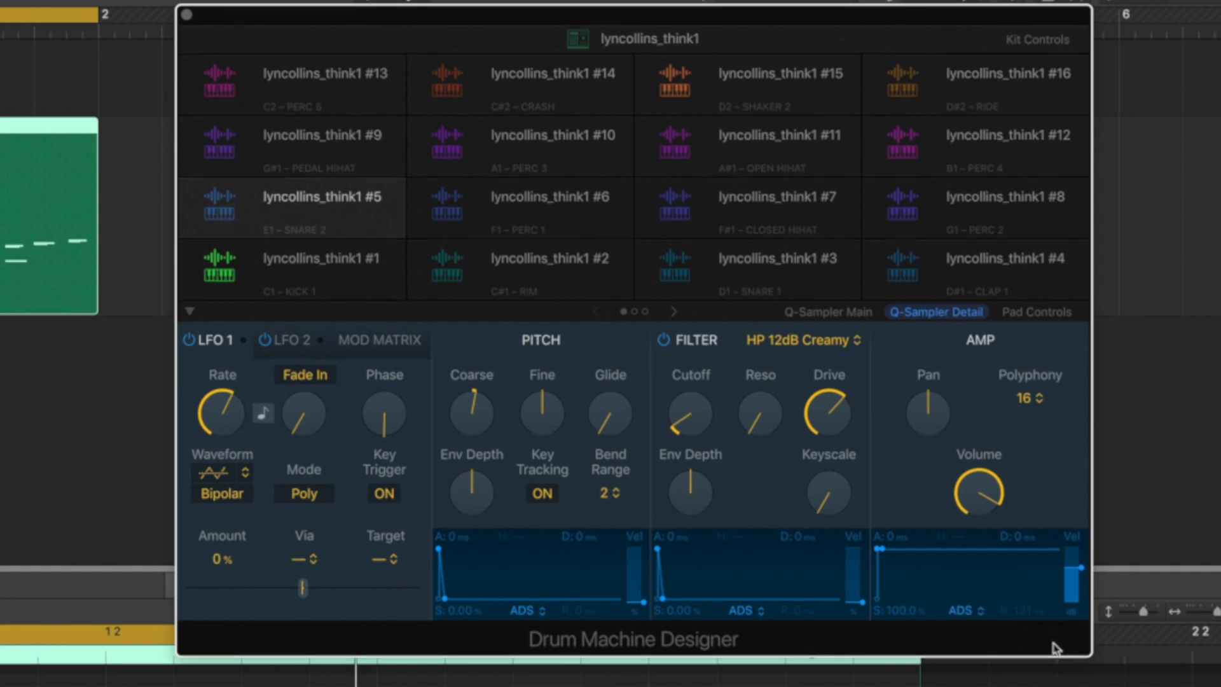
pyautogui.moveTo(889, 569)
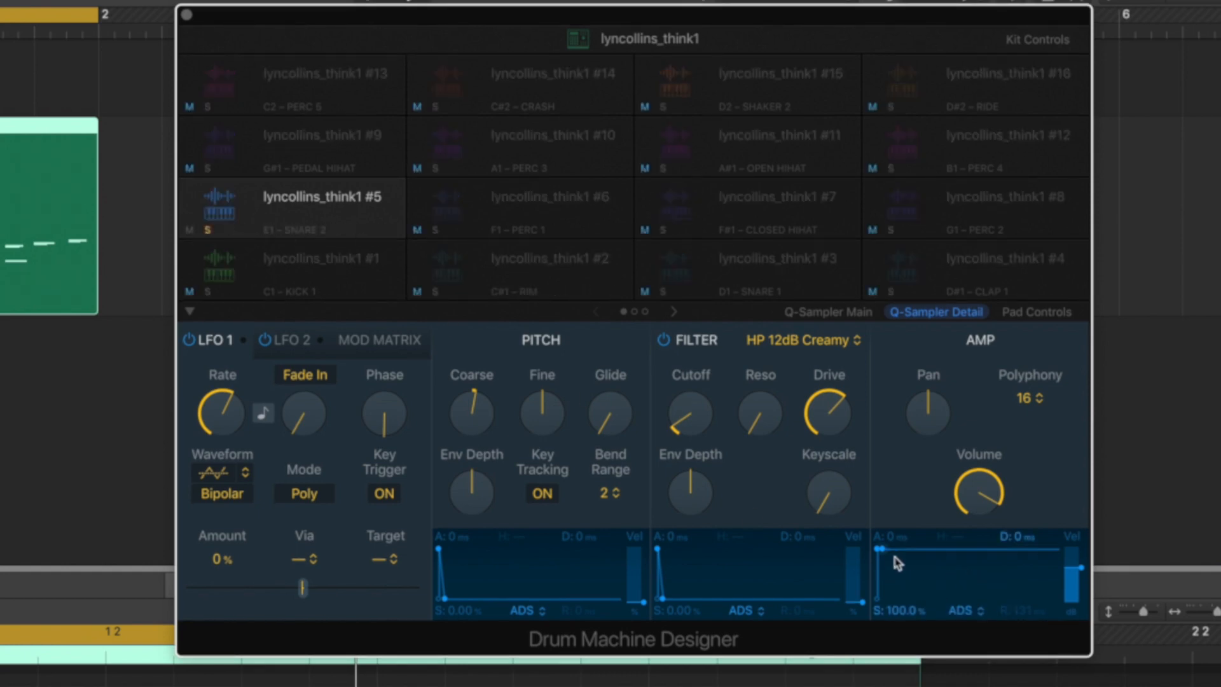
pyautogui.moveTo(896, 565); pyautogui.dragTo(884, 613)
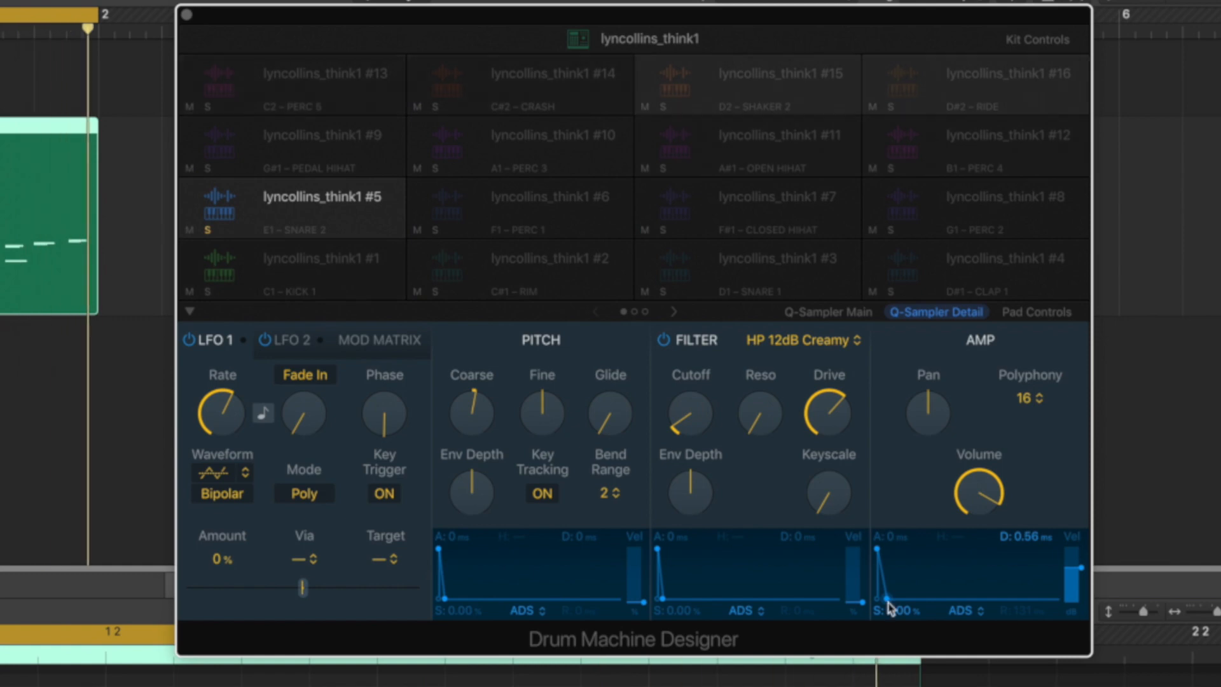
pyautogui.moveTo(879, 608); pyautogui.dragTo(884, 605)
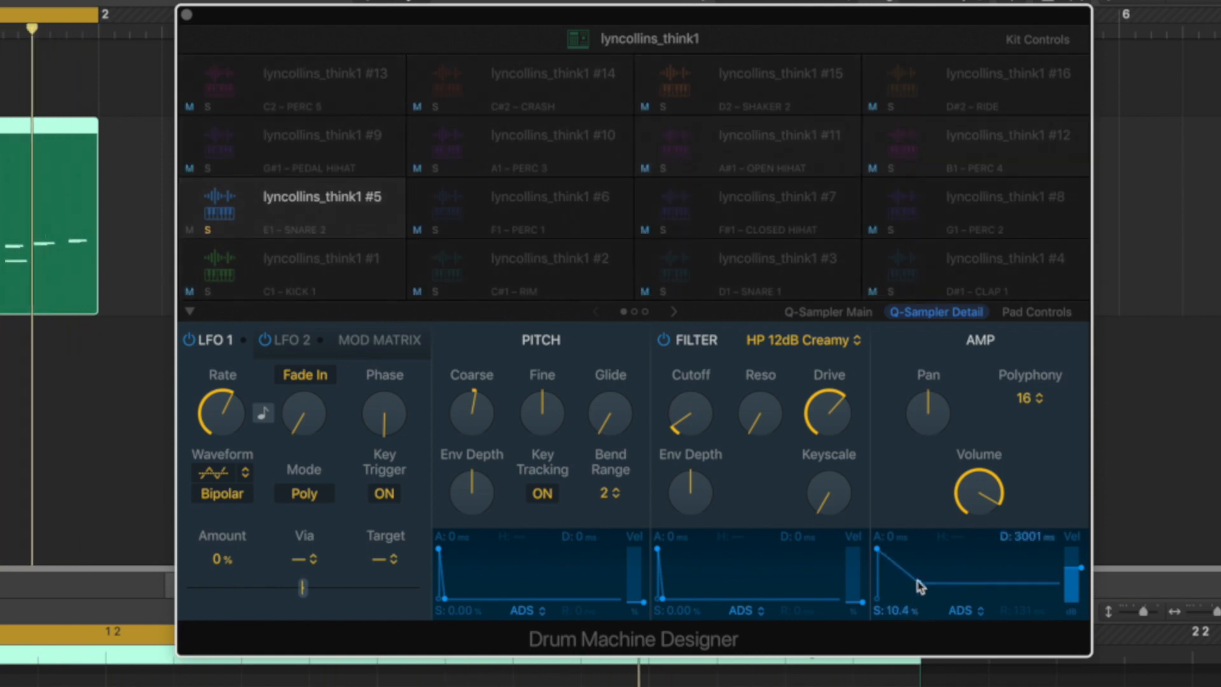
pyautogui.moveTo(917, 585); pyautogui.dragTo(894, 587)
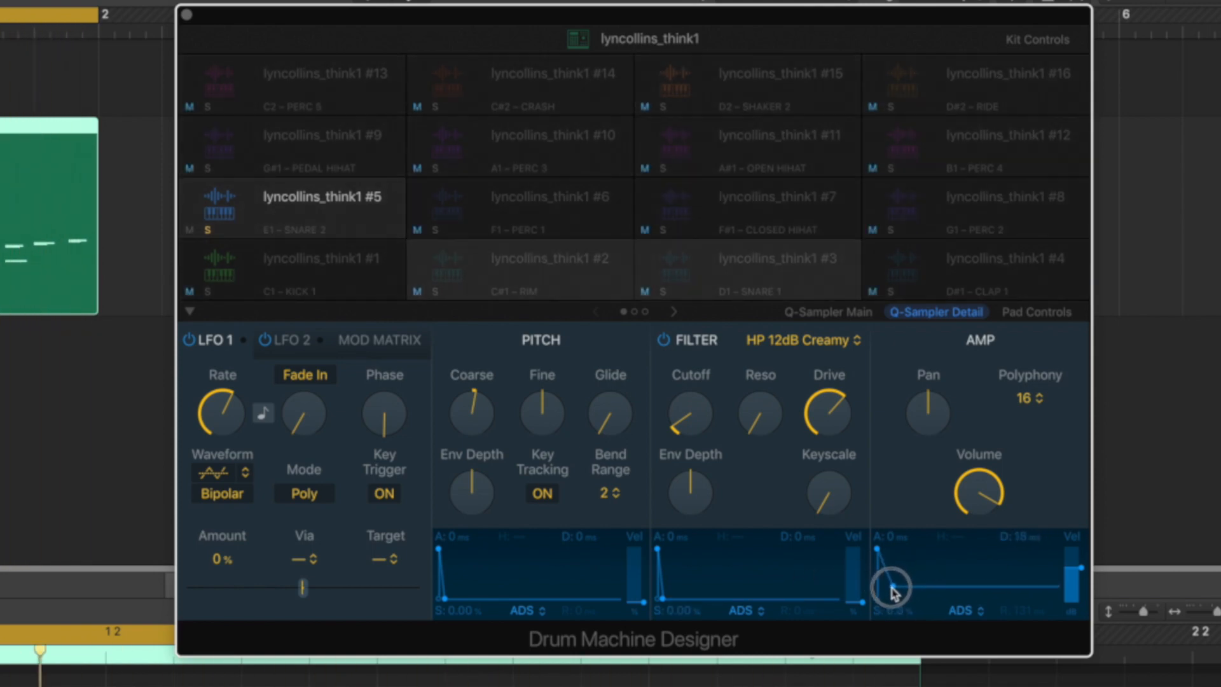
# Try a 222 ms decay and slight attack, then settle on no attack and about 65 ms decay.
pyautogui.moveTo(891, 568); pyautogui.dragTo(899, 601)
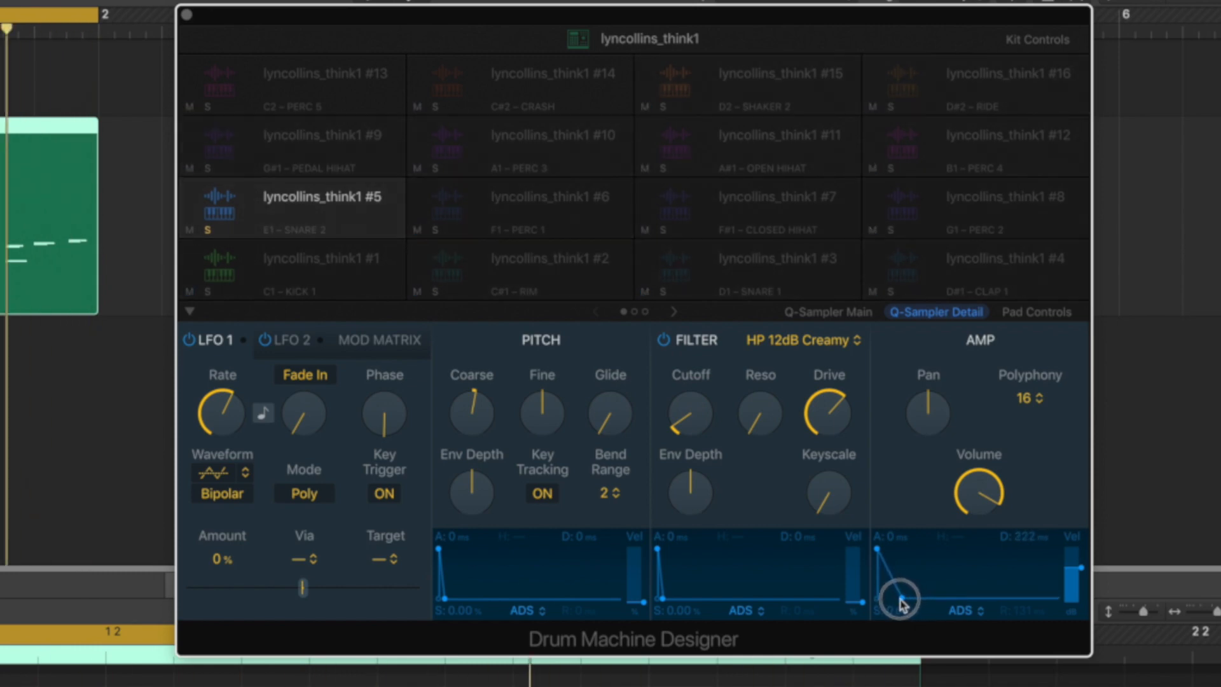
pyautogui.moveTo(900, 600); pyautogui.dragTo(882, 547)
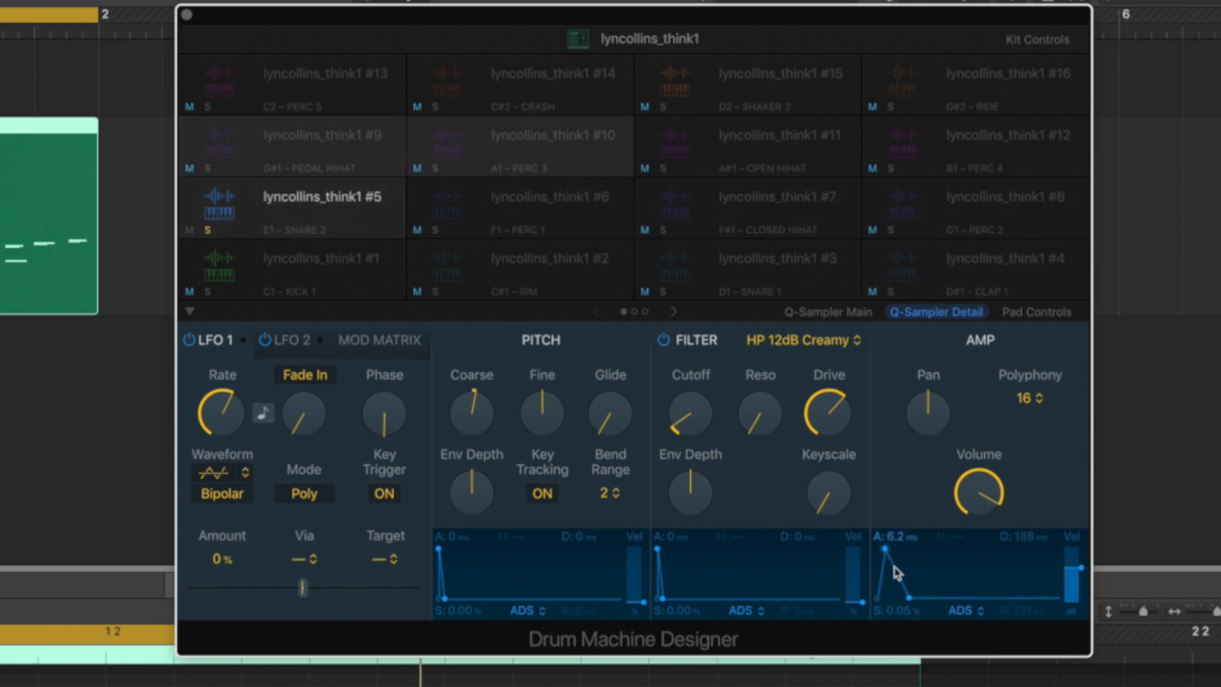
pyautogui.moveTo(895, 553); pyautogui.dragTo(883, 547)
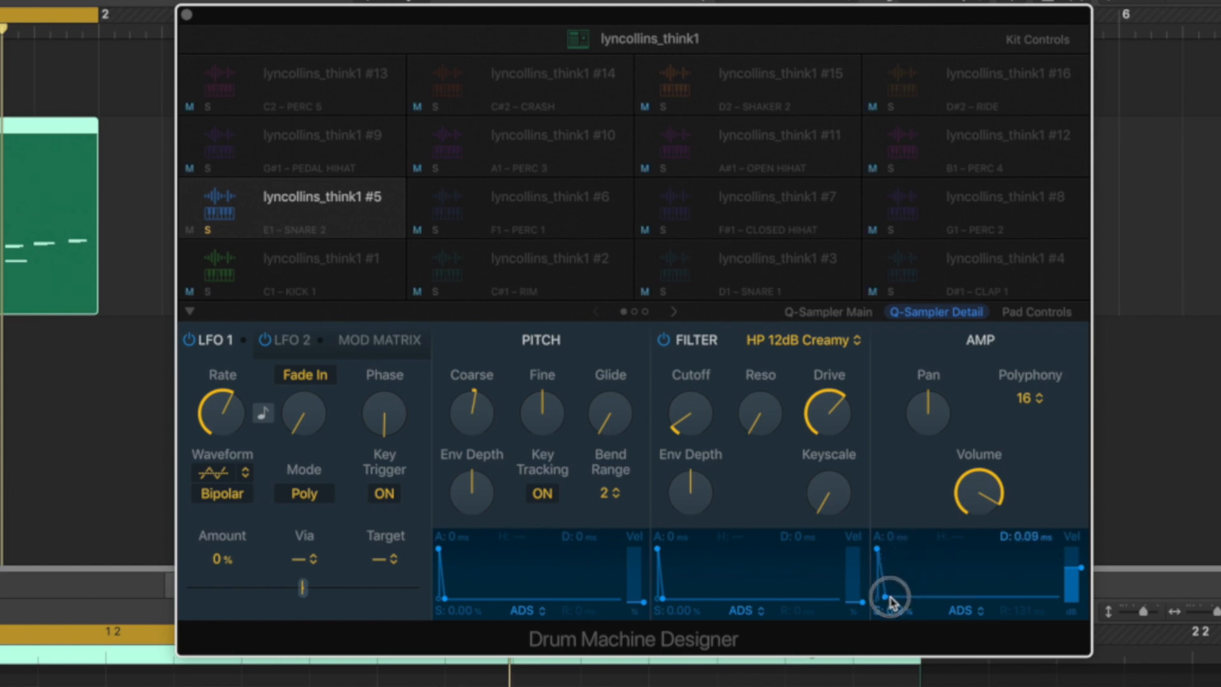
pyautogui.moveTo(893, 591); pyautogui.dragTo(899, 601)
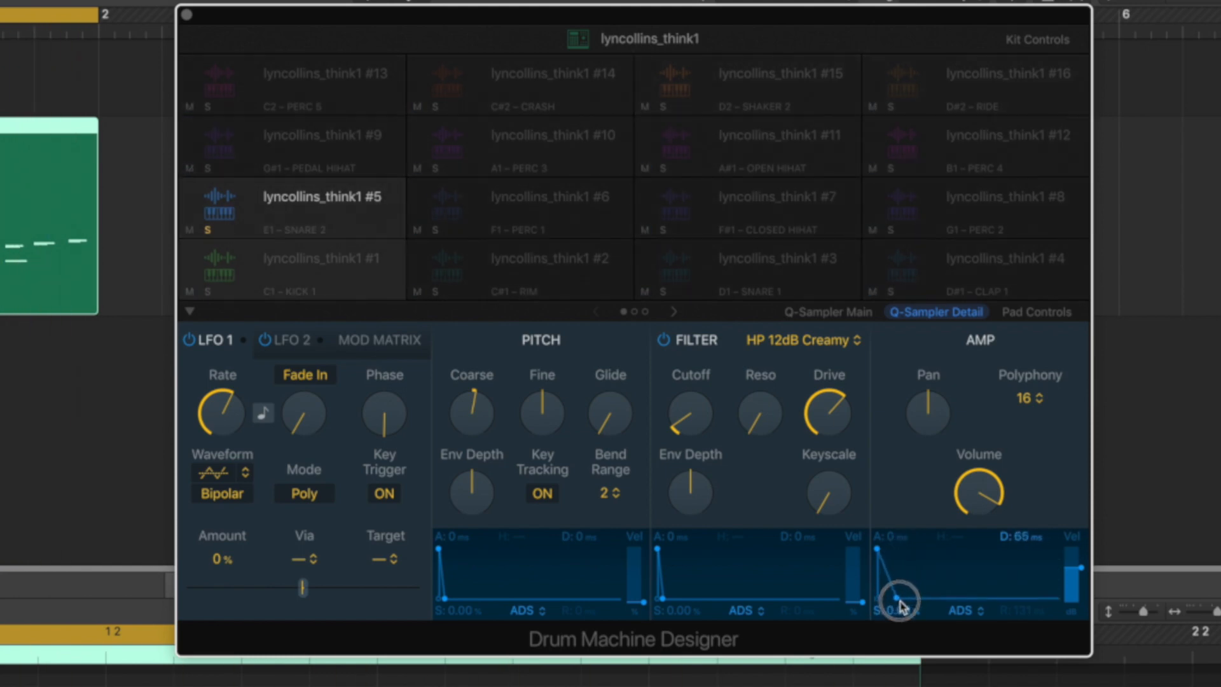
pyautogui.moveTo(901, 599); pyautogui.dragTo(903, 591)
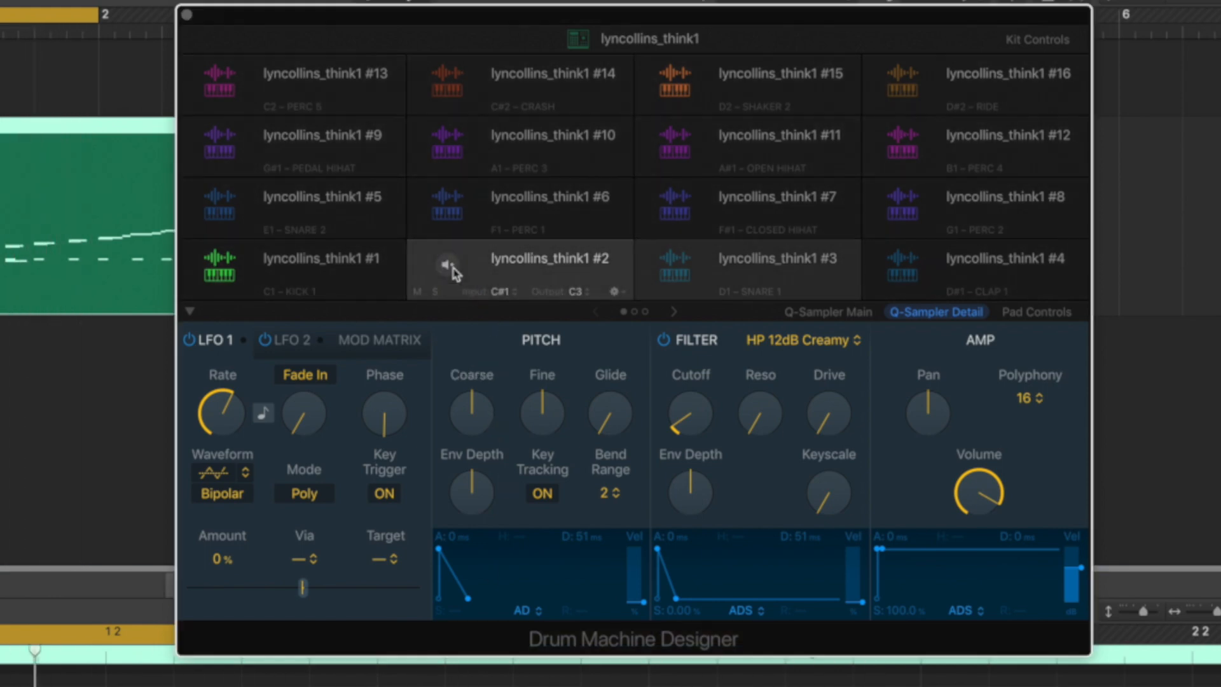
# Solo rim pad #2, raise its filter cutoff, lower its coarse pitch, and shorten the amp envelope to an 80 ms decay.
pyautogui.click(435, 291)
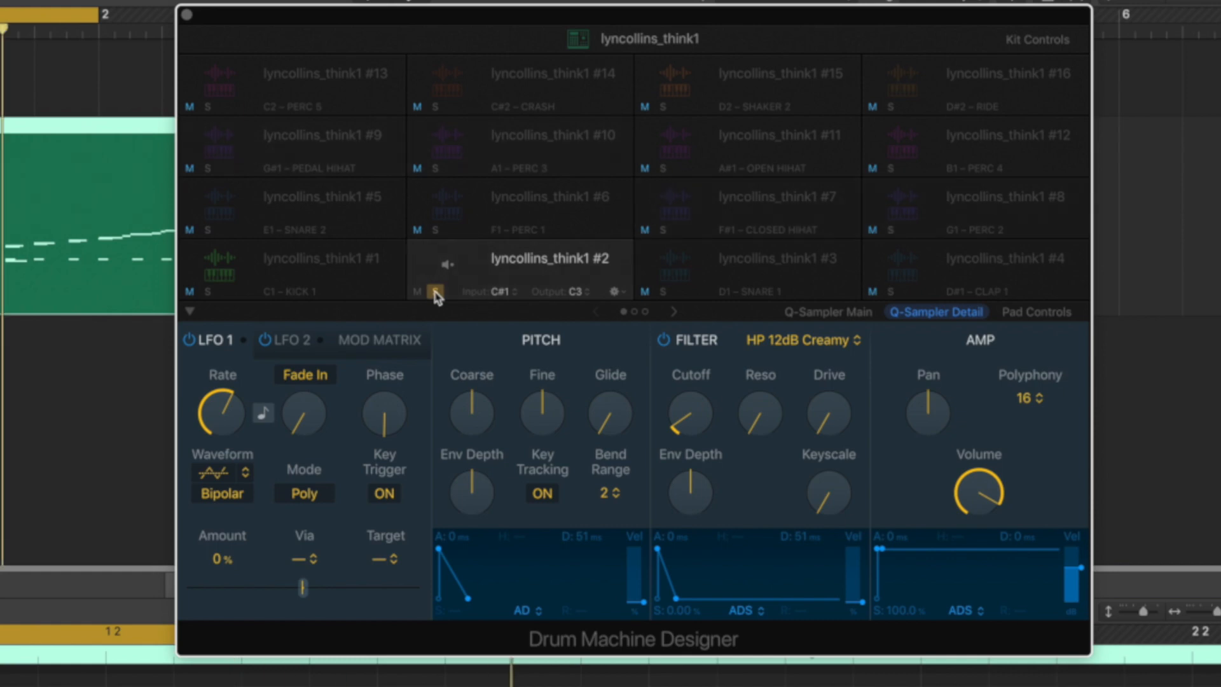
pyautogui.moveTo(689, 408); pyautogui.dragTo(688, 405)
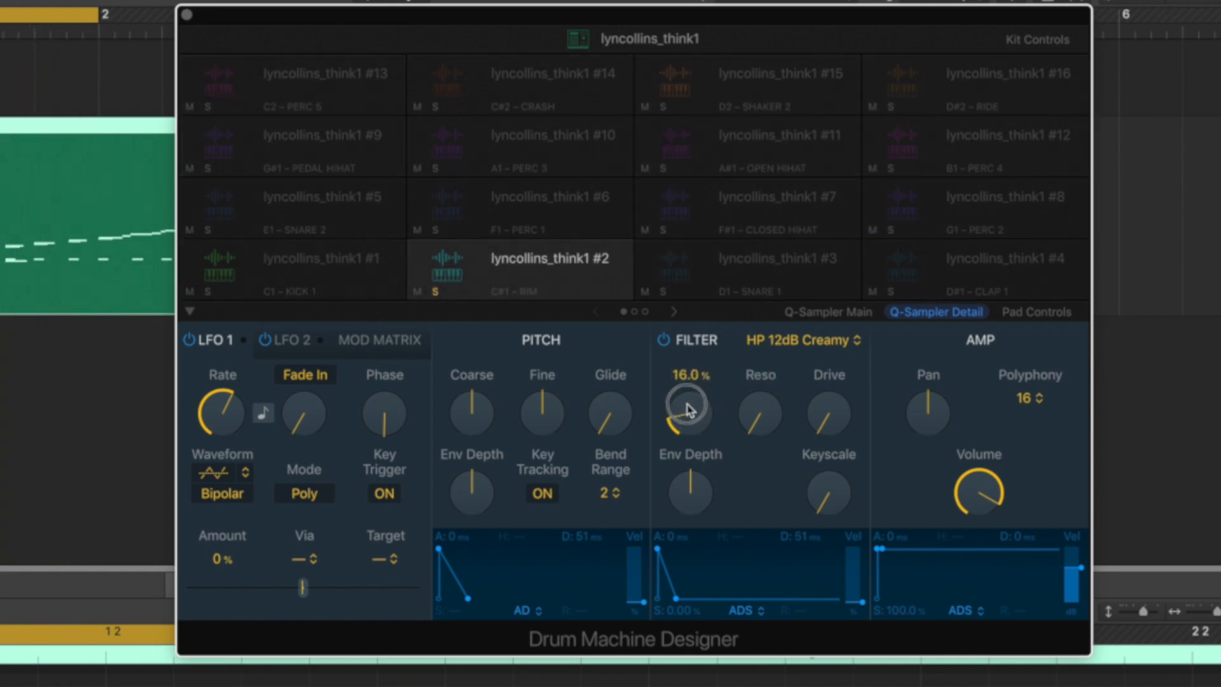
pyautogui.moveTo(688, 411); pyautogui.dragTo(688, 381)
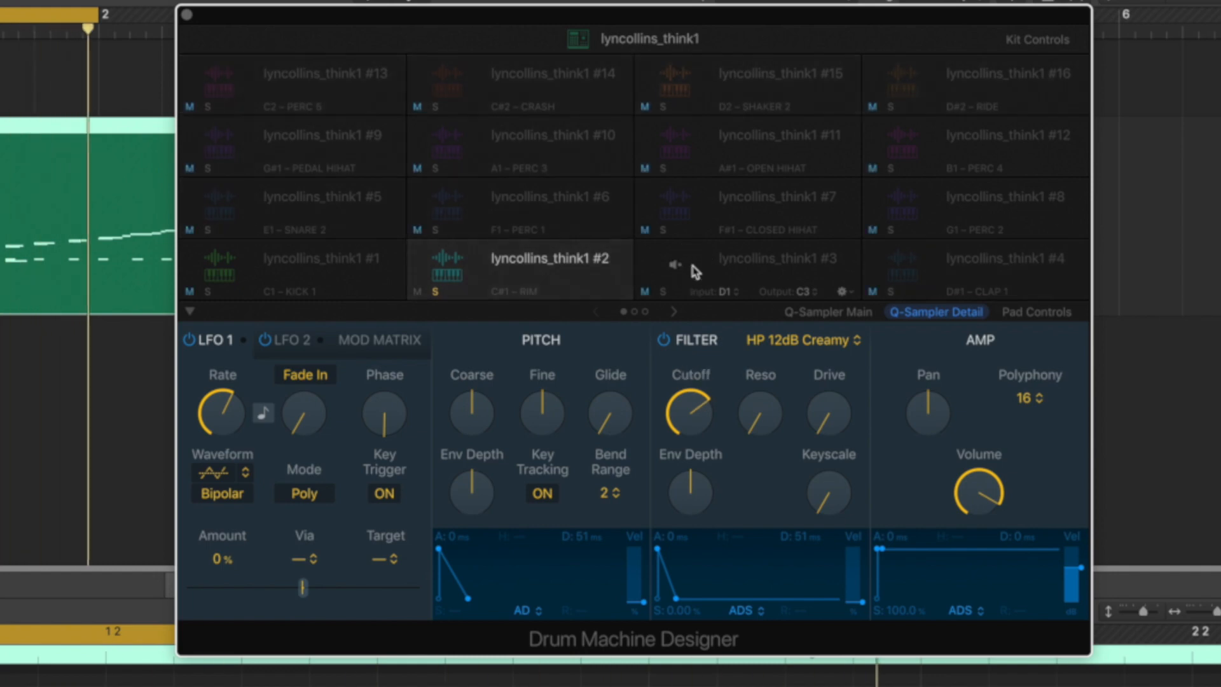
pyautogui.moveTo(470, 412); pyautogui.dragTo(481, 400)
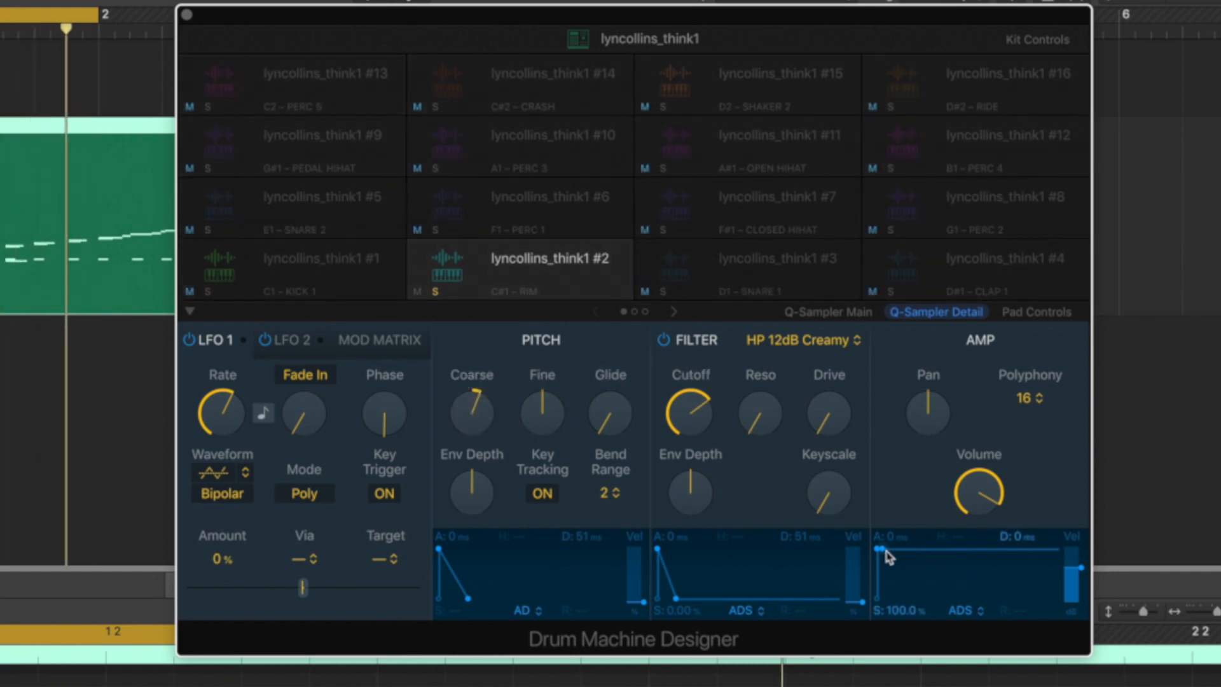
pyautogui.moveTo(878, 556); pyautogui.dragTo(899, 590)
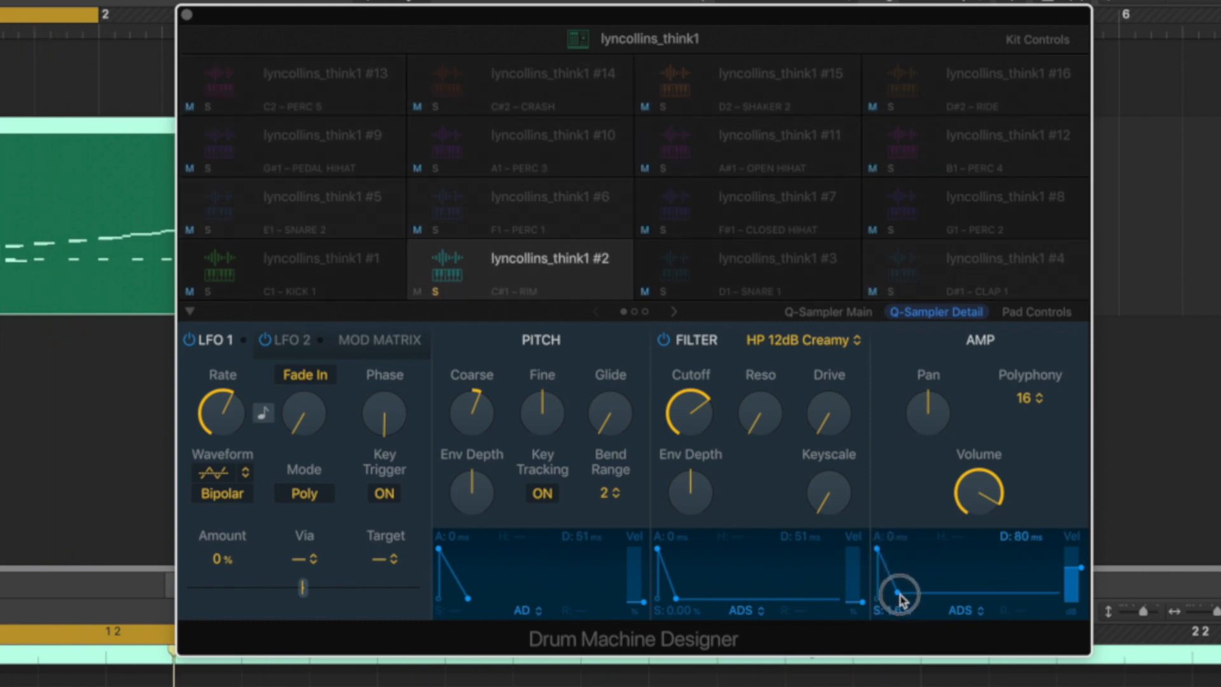